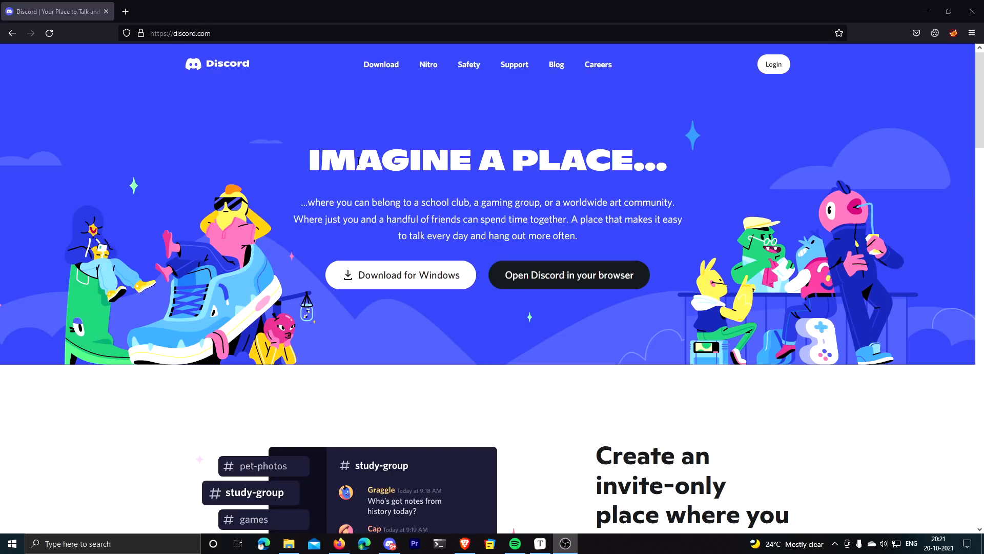
pyautogui.moveTo(367, 242)
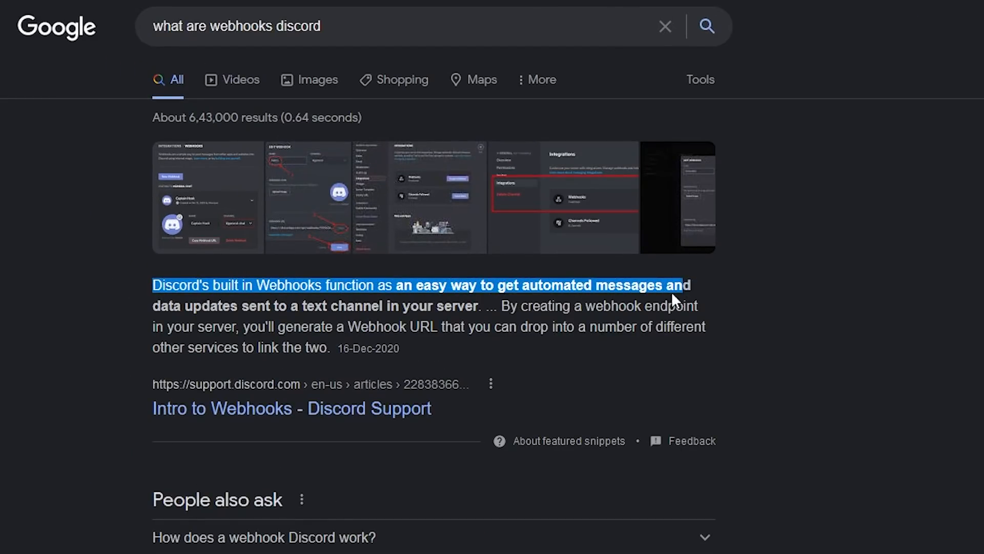
# Highlight Google's featured explanation of what Discord webhooks are.
pyautogui.moveTo(678, 285); pyautogui.dragTo(390, 305)
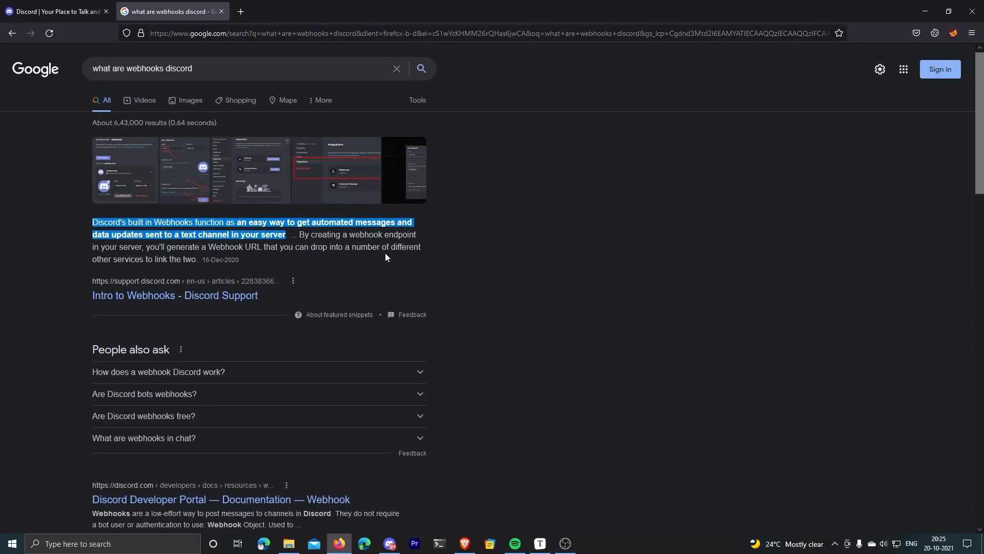
# Switch to the Discord app showing the gpu-monitor channel.
pyautogui.click(388, 546)
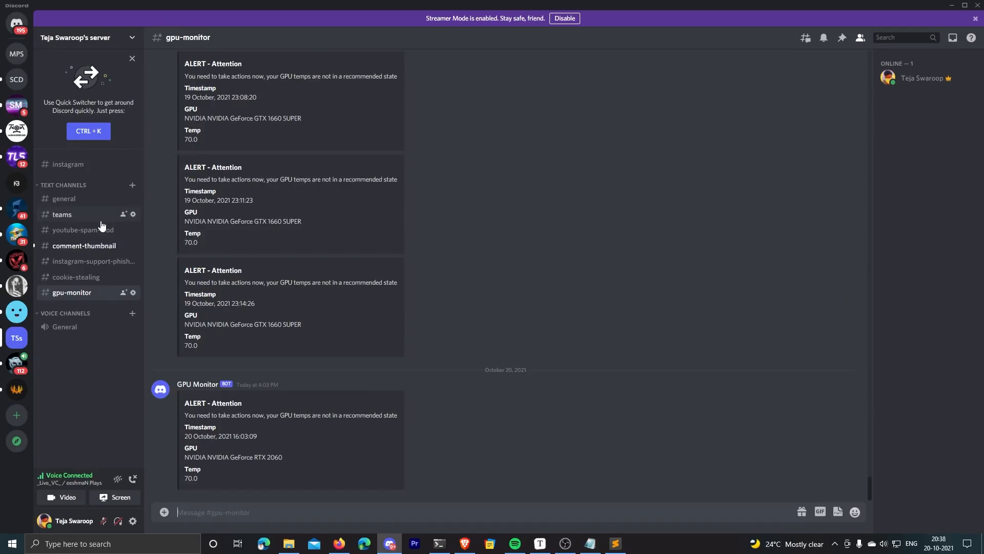
pyautogui.moveTo(83, 230)
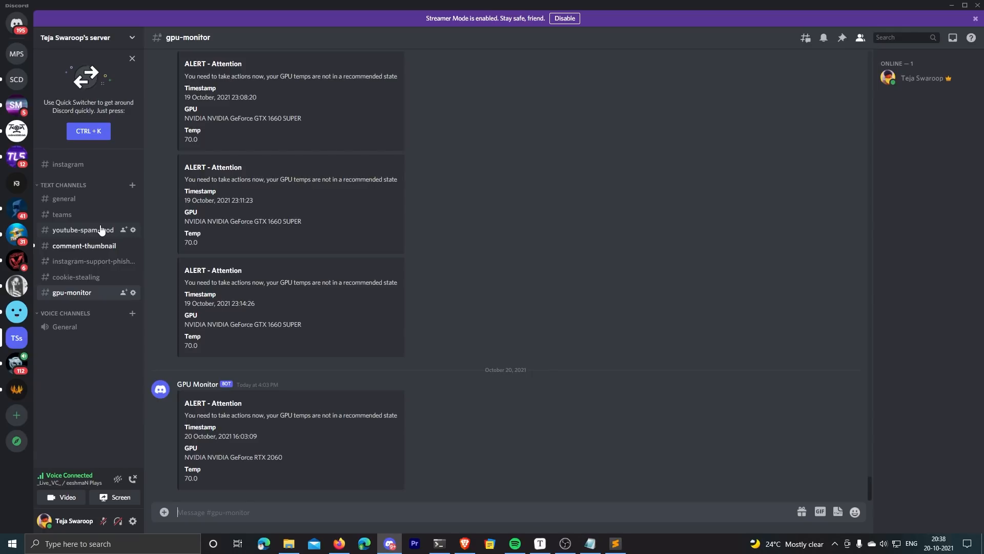
# Show the teams channel with its class joined and left reports.
pyautogui.click(61, 215)
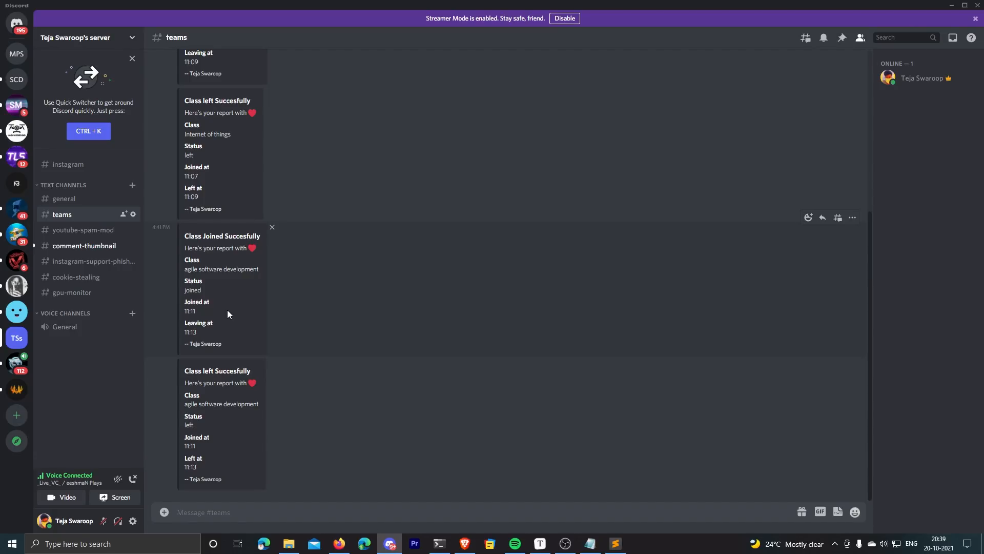
pyautogui.moveTo(351, 358)
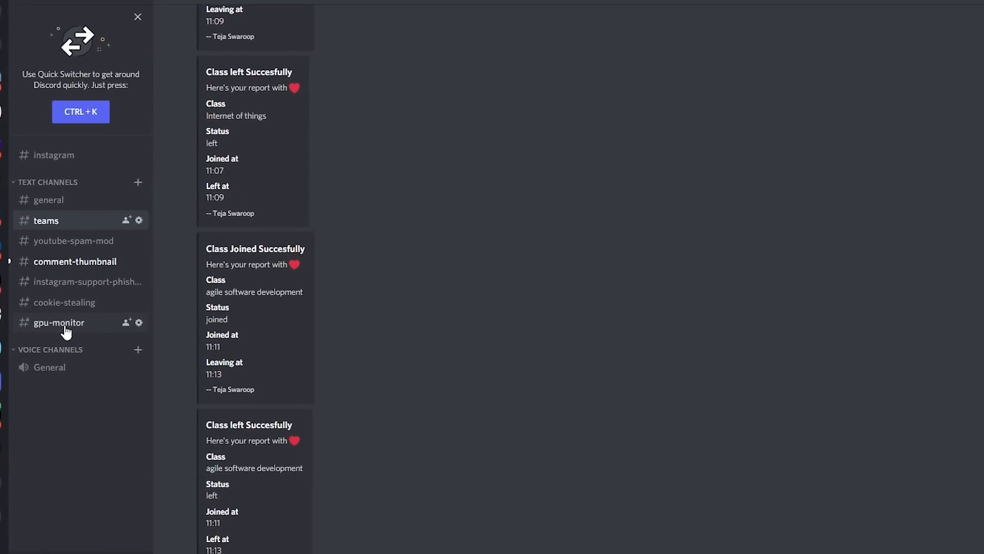
# Return to the gpu-monitor channel and scroll through its temperature alerts.
pyautogui.click(60, 322)
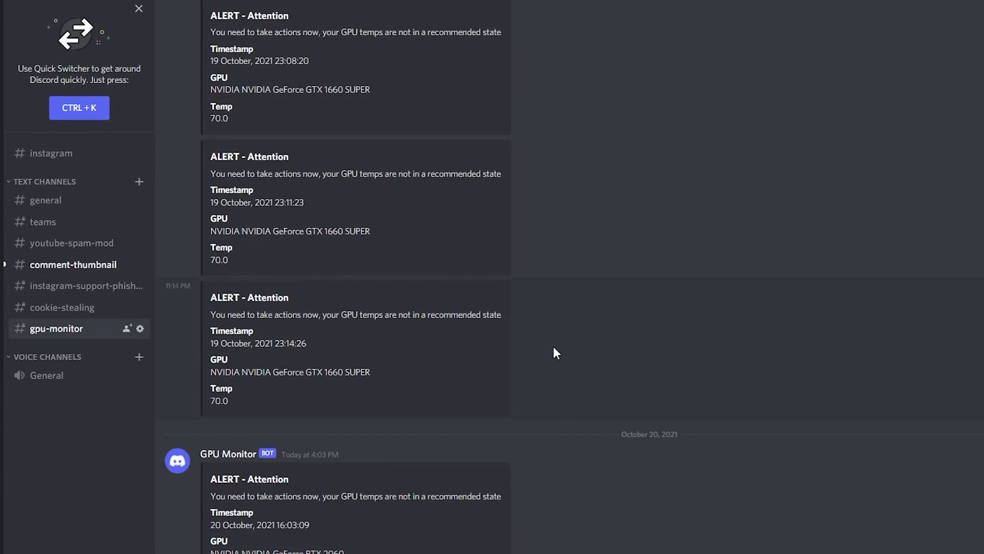
pyautogui.moveTo(536, 388)
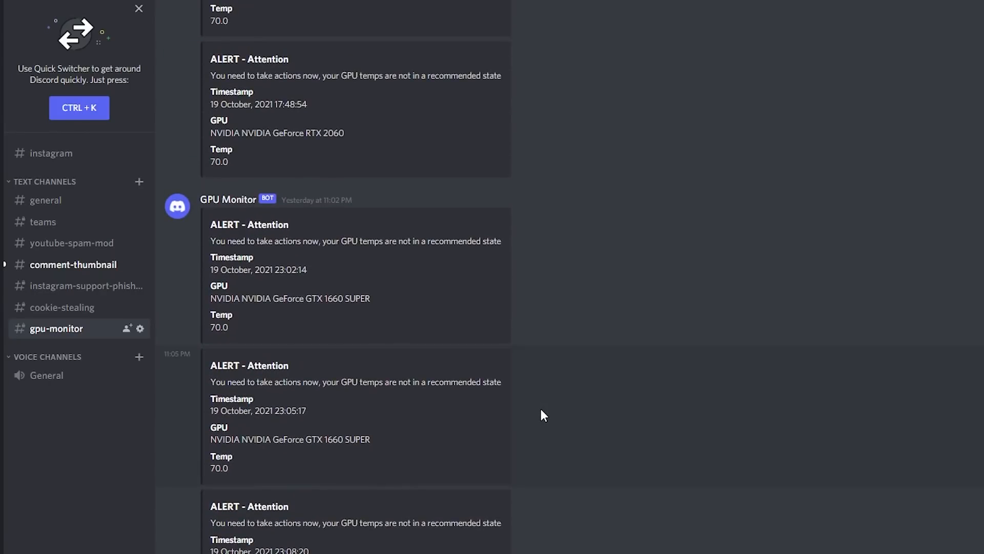
pyautogui.scroll(-3)
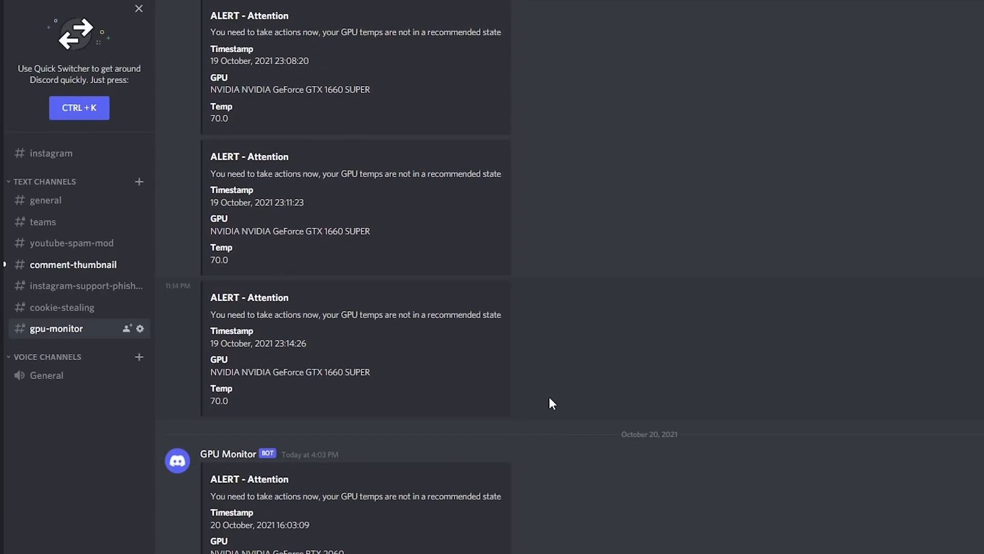
pyautogui.moveTo(549, 399)
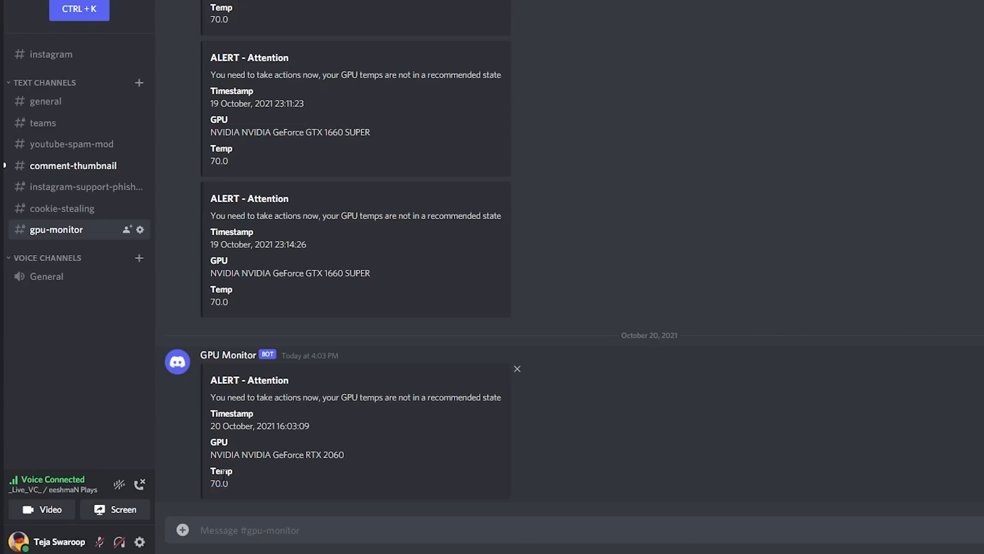
pyautogui.moveTo(220, 337)
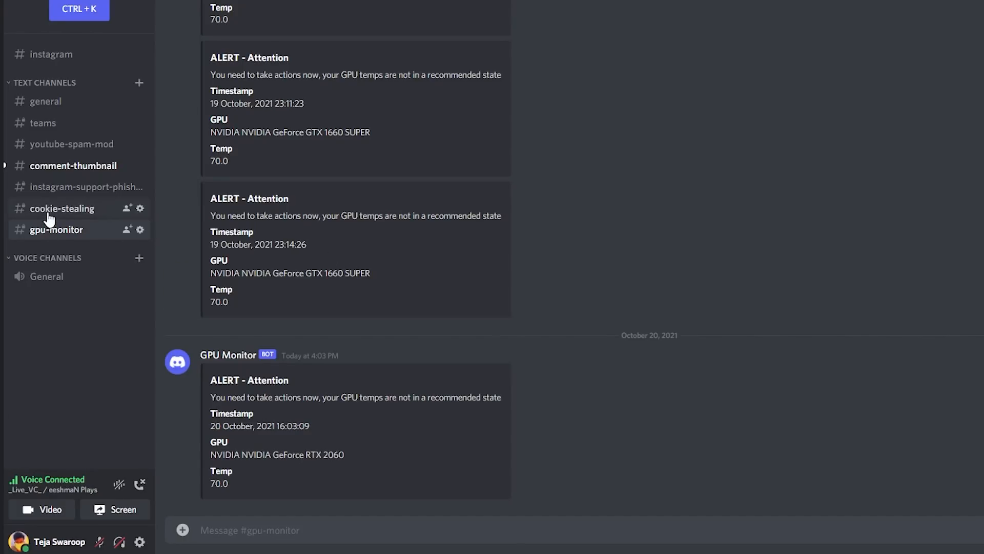
# Show the private cookie-stealing channel with its bot test message.
pyautogui.click(63, 208)
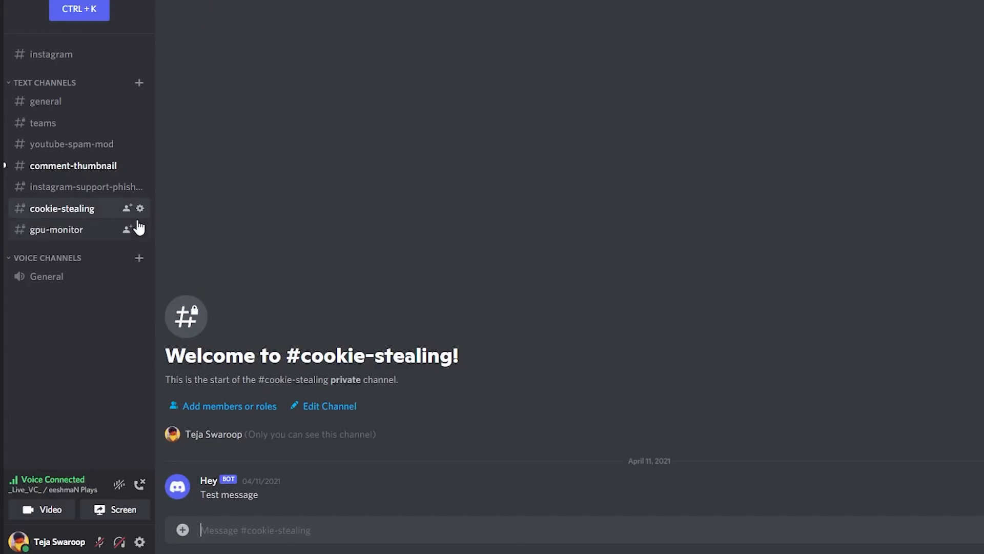
pyautogui.moveTo(98, 222)
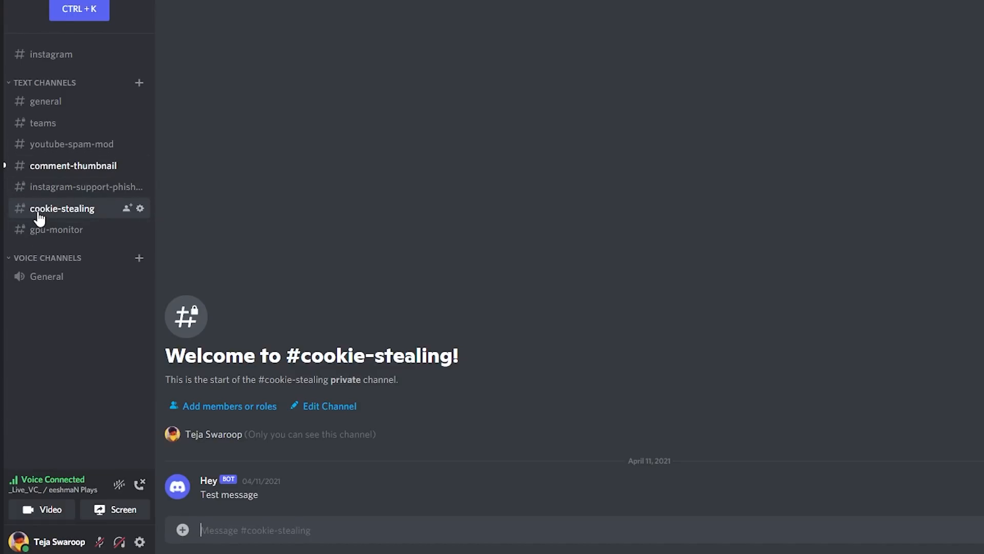
pyautogui.moveTo(72, 186)
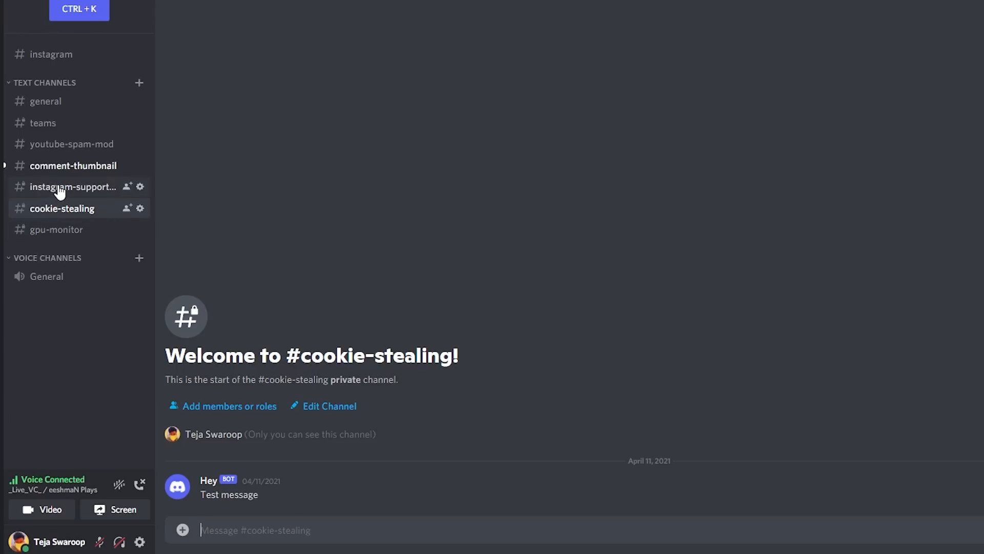
# Review the instagram-support-phishing Spam BOT reports, selecting the Sent count 30, then move to youtube-spam-mod.
pyautogui.click(73, 187)
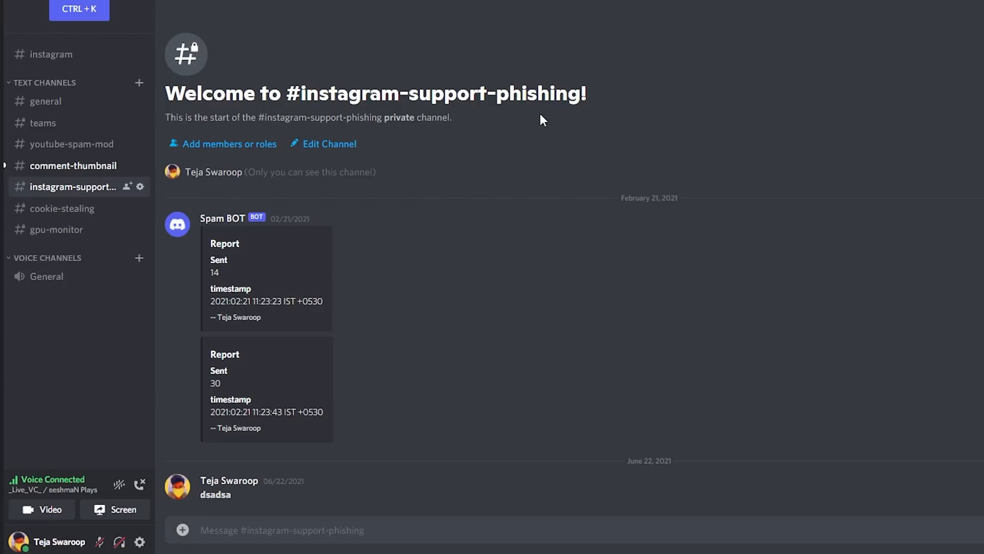
pyautogui.moveTo(339, 305)
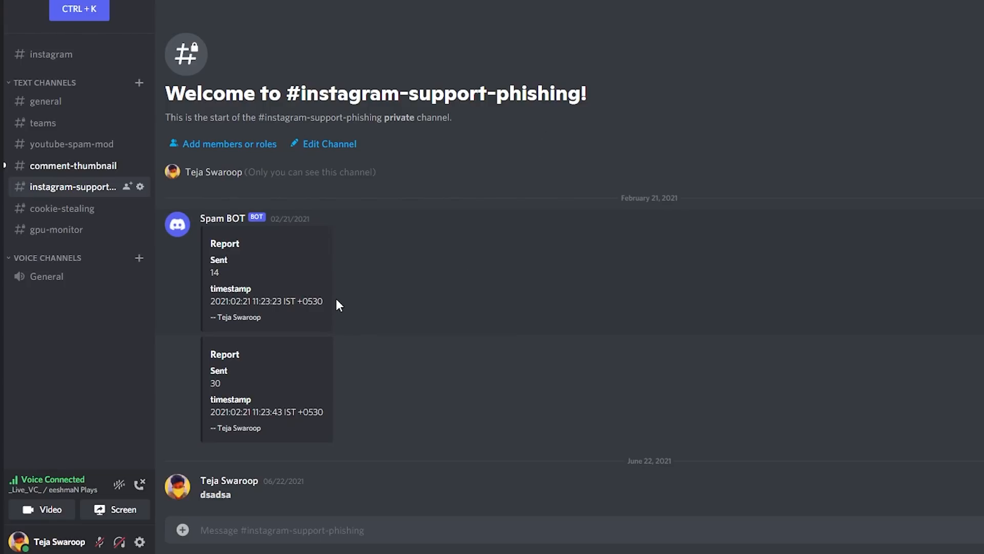
pyautogui.moveTo(369, 286)
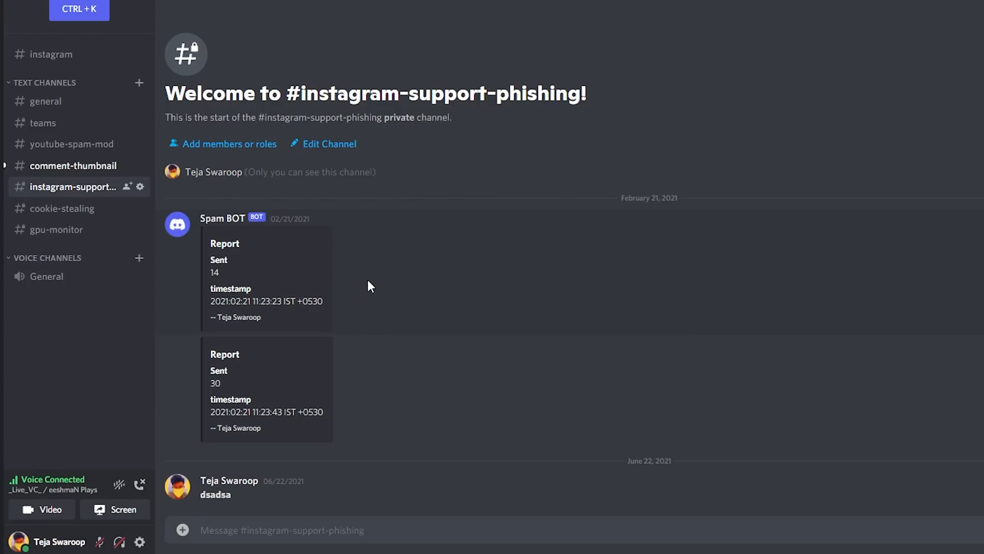
pyautogui.moveTo(384, 293)
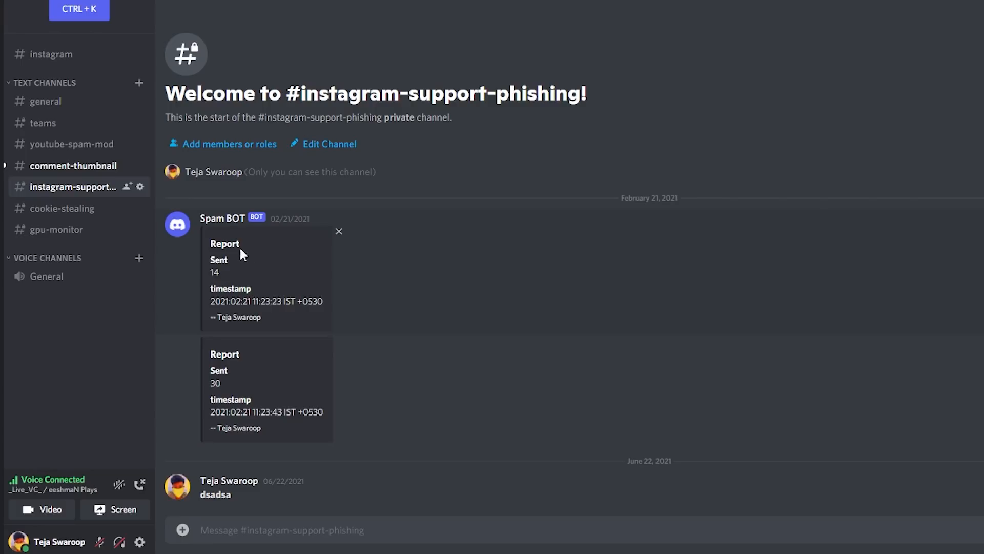
pyautogui.moveTo(244, 284)
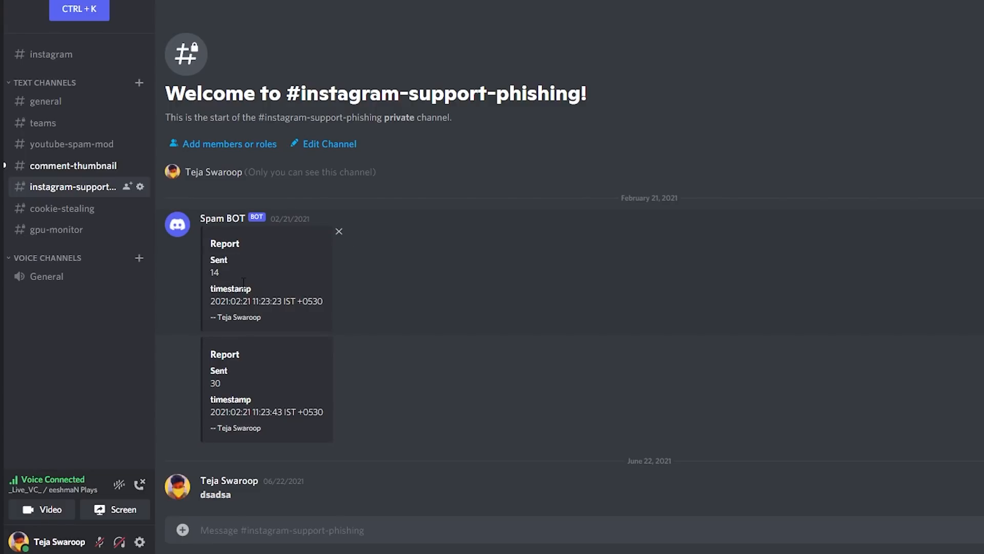
pyautogui.moveTo(261, 259)
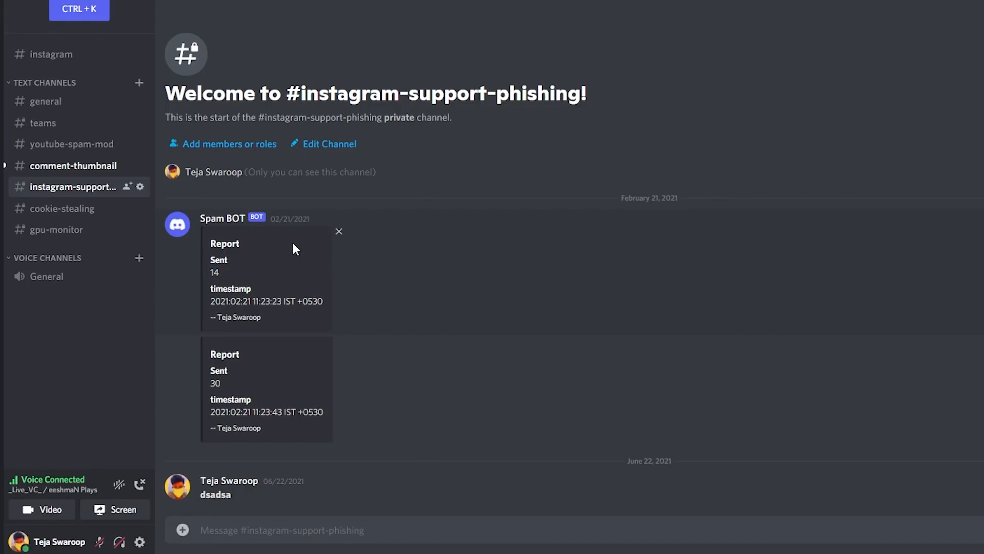
pyautogui.moveTo(262, 268)
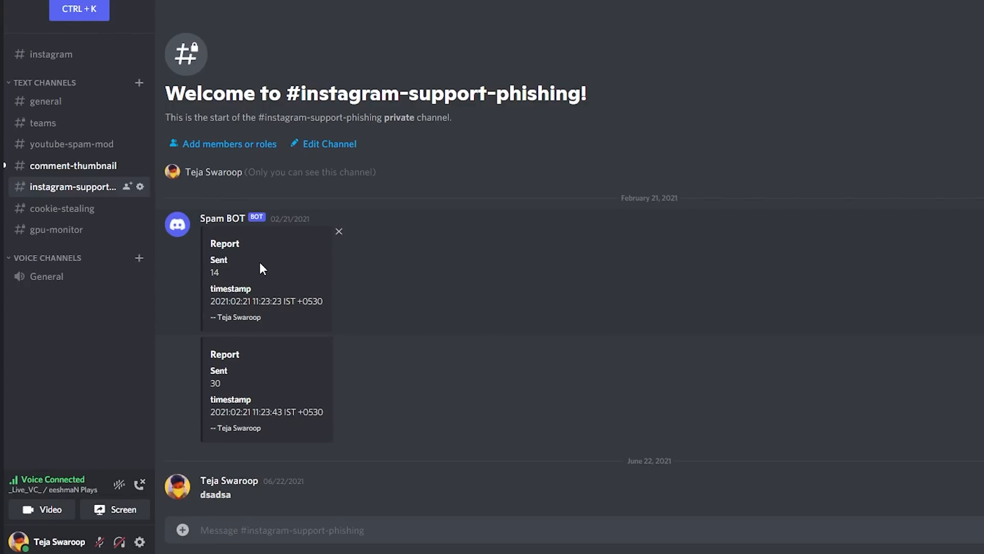
pyautogui.doubleClick(215, 382)
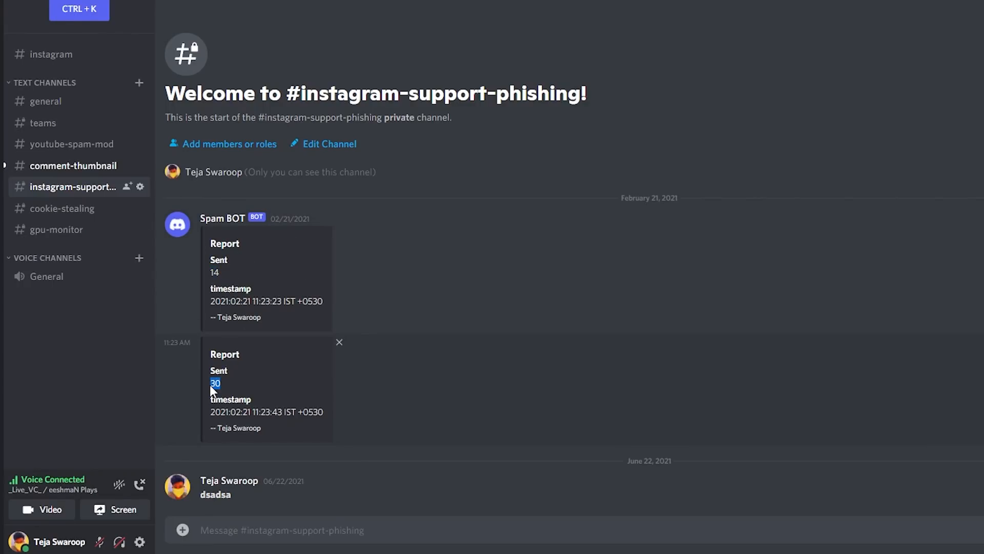
pyautogui.click(71, 143)
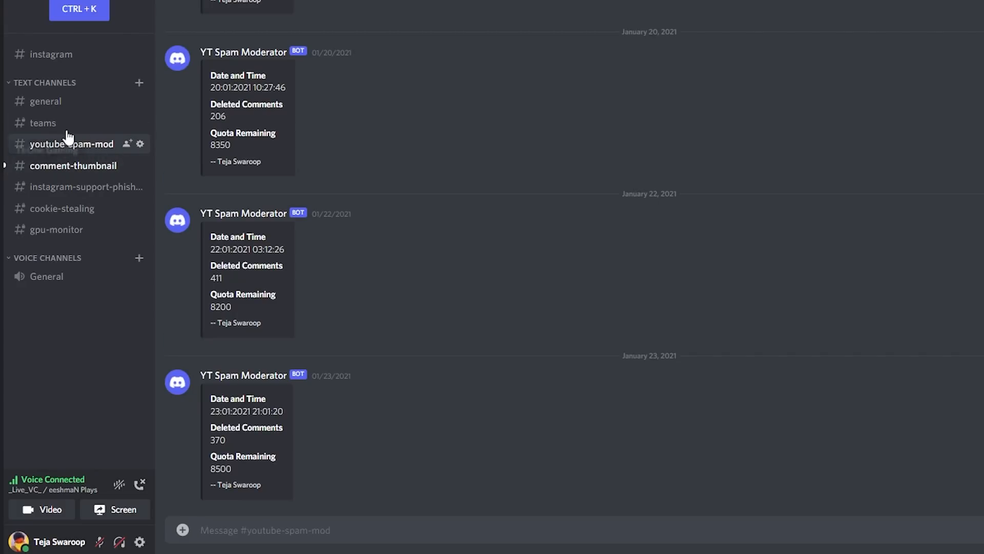
pyautogui.moveTo(501, 151)
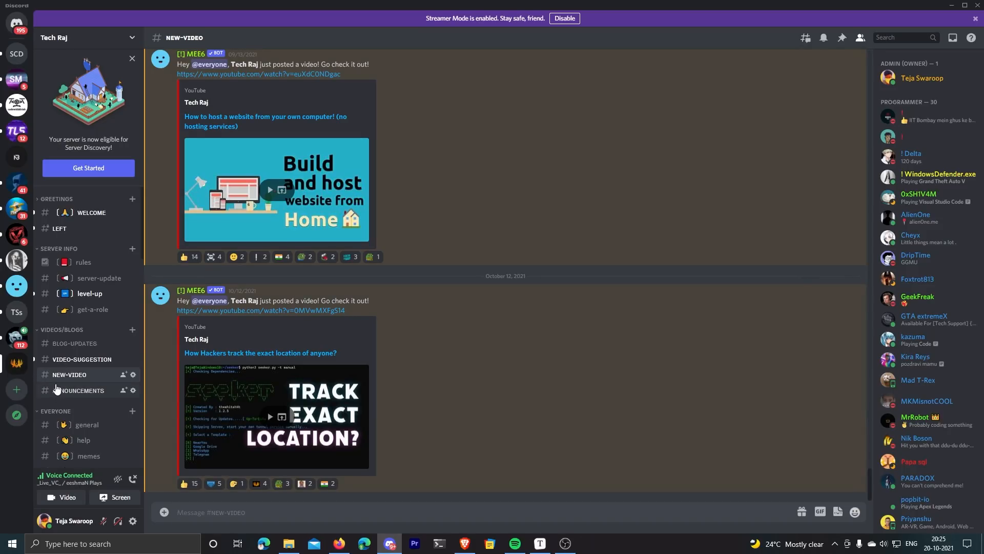
pyautogui.moveTo(16, 389)
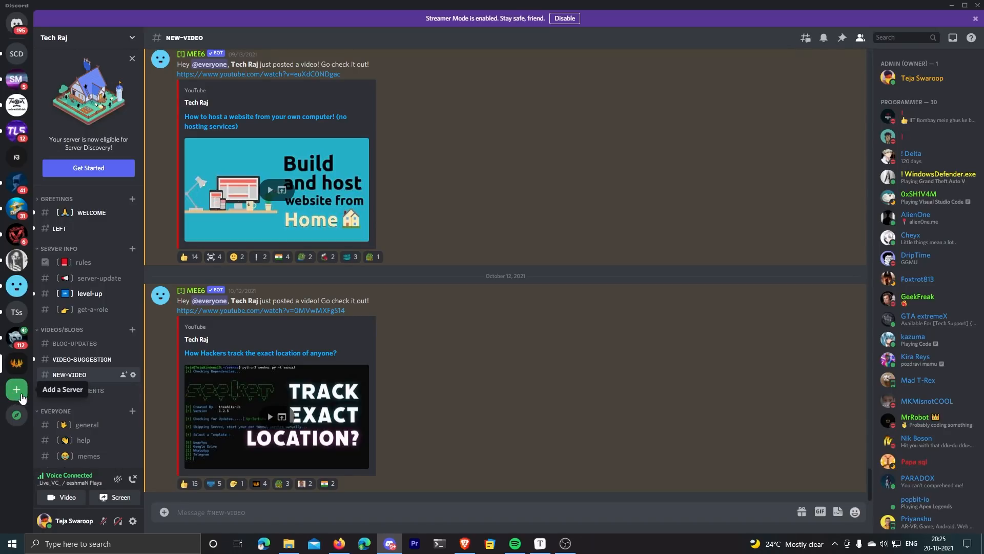
# Create my own server for me and my friends named 'My Private Server'.
pyautogui.click(17, 389)
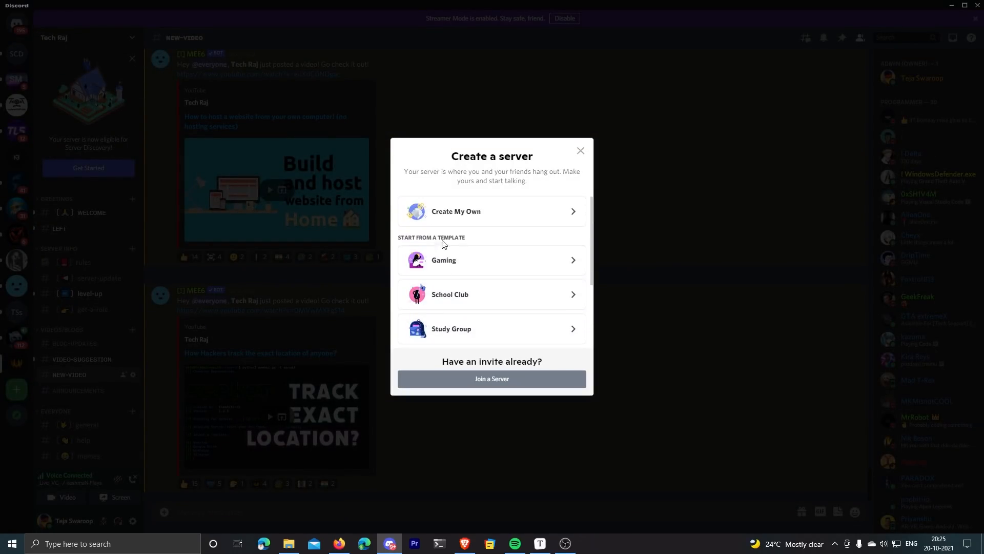
pyautogui.click(455, 211)
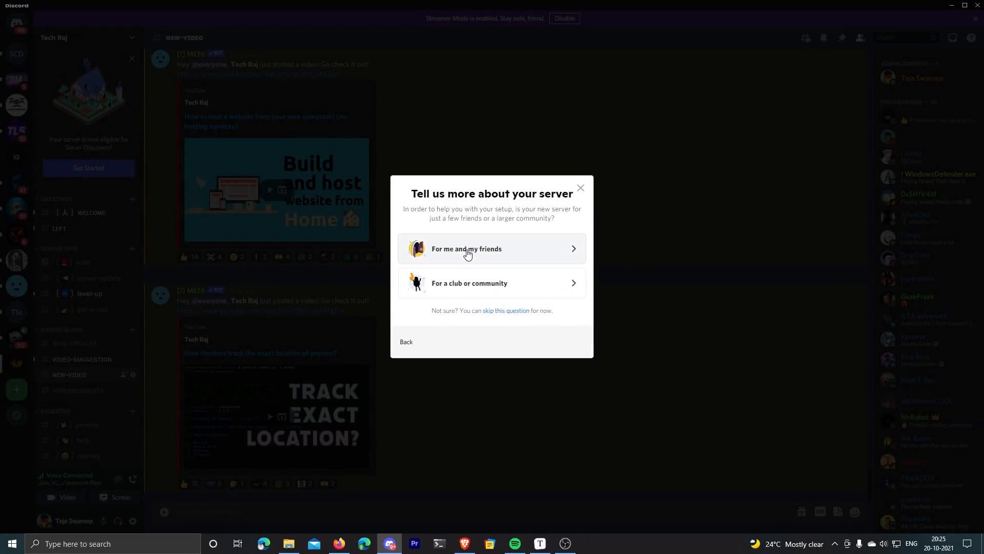
pyautogui.click(492, 248)
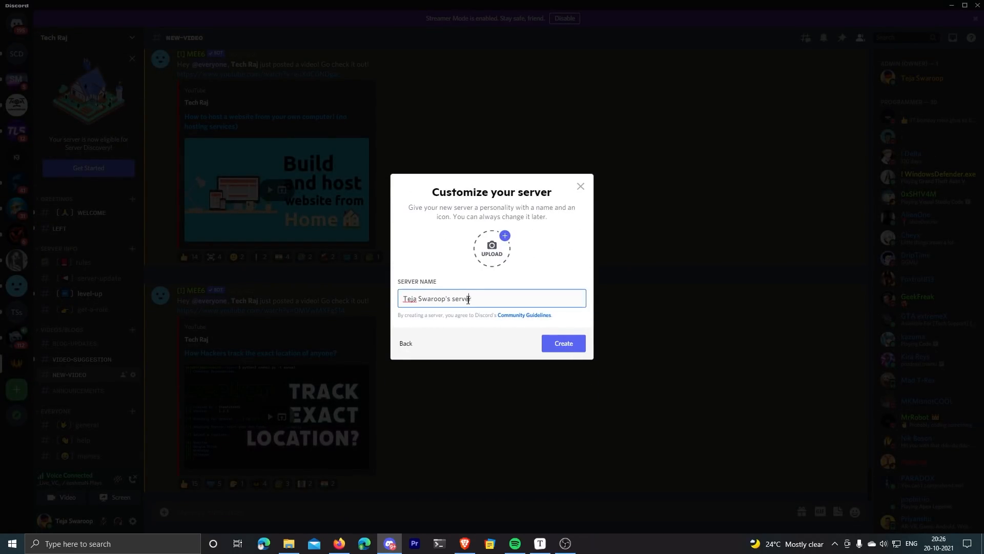
pyautogui.write('My')
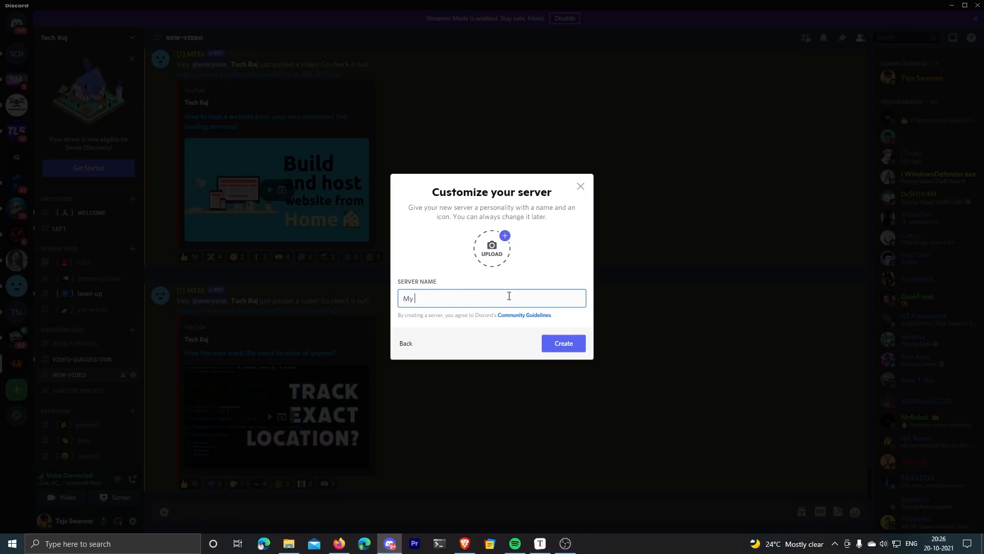
pyautogui.write('Private Server')
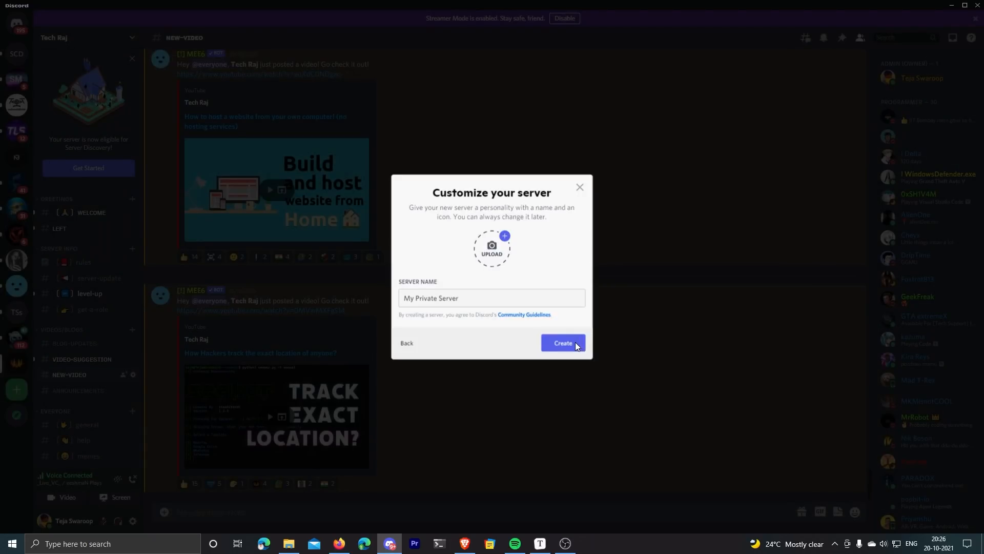
pyautogui.click(562, 343)
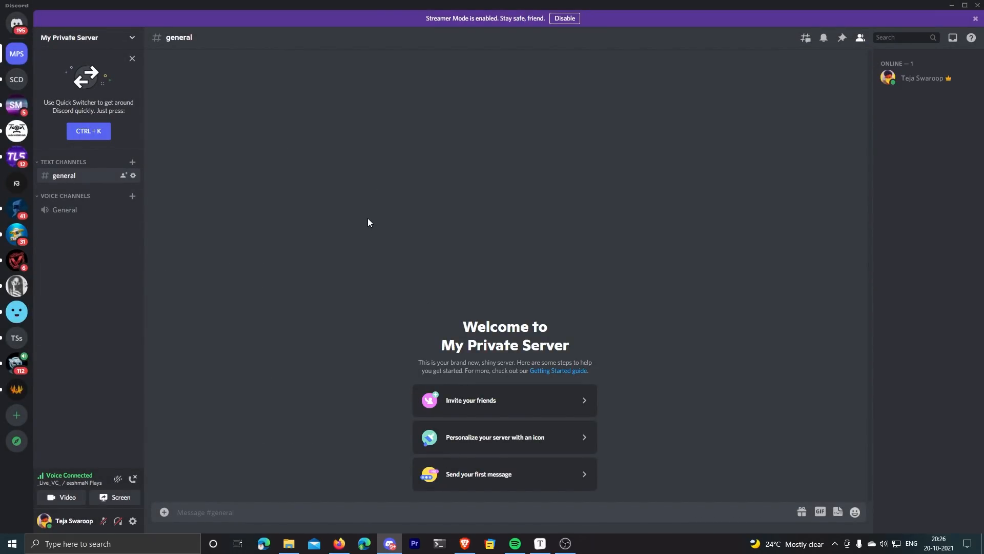
pyautogui.moveTo(352, 275)
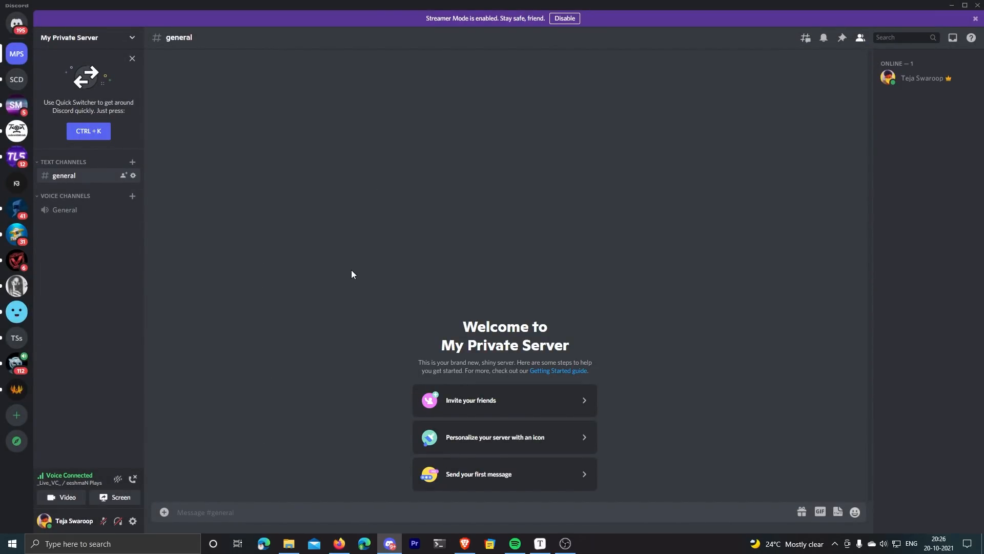
pyautogui.moveTo(203, 233)
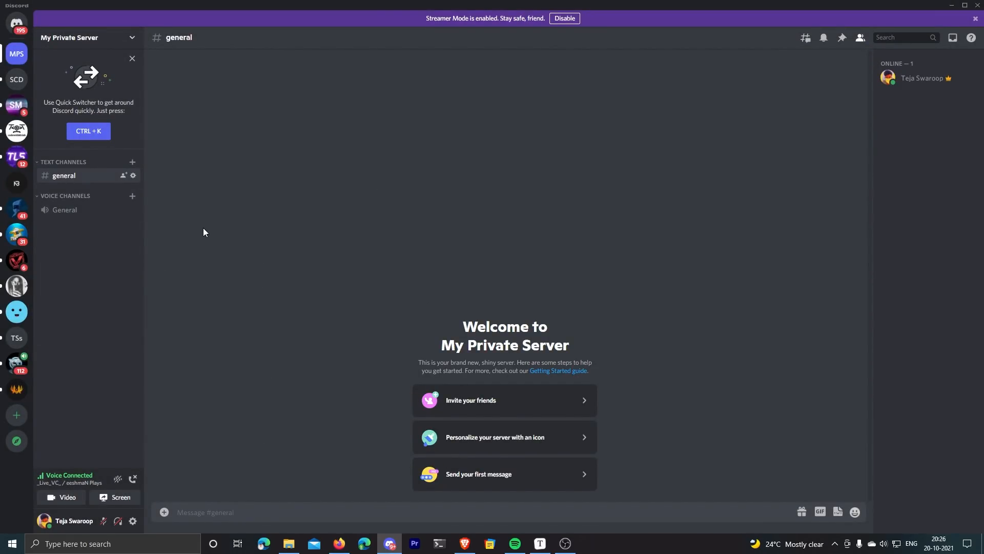
pyautogui.moveTo(122, 242)
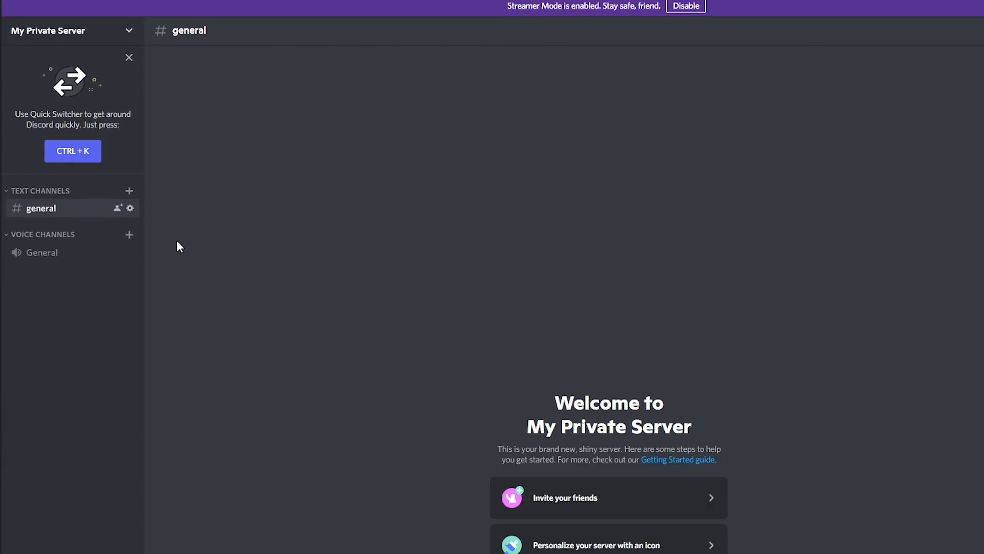
pyautogui.moveTo(68, 198)
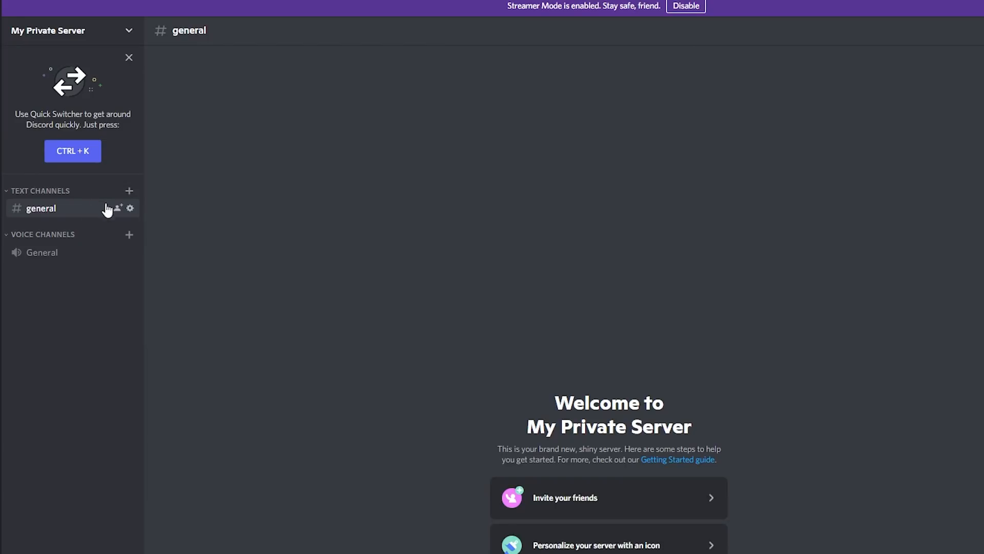
pyautogui.moveTo(125, 225)
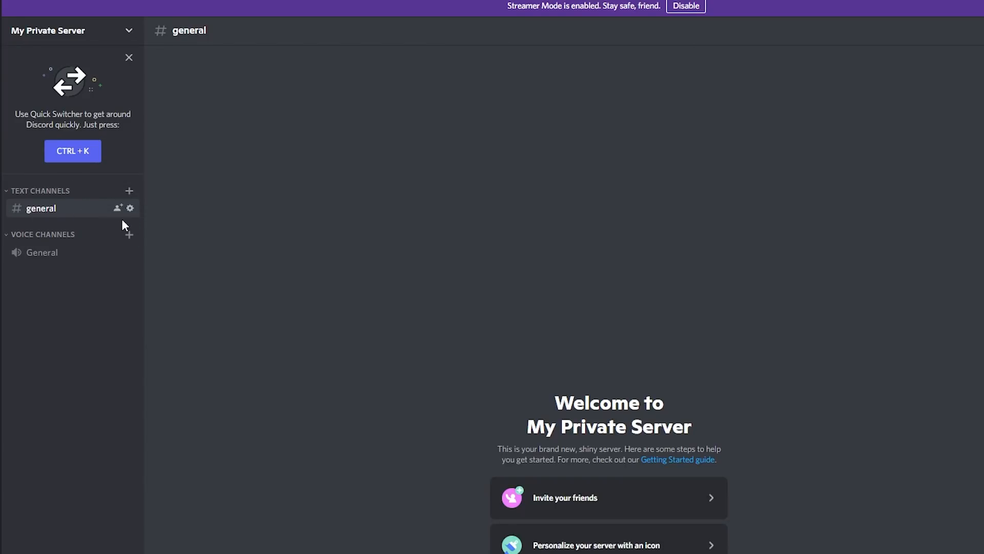
pyautogui.moveTo(140, 224)
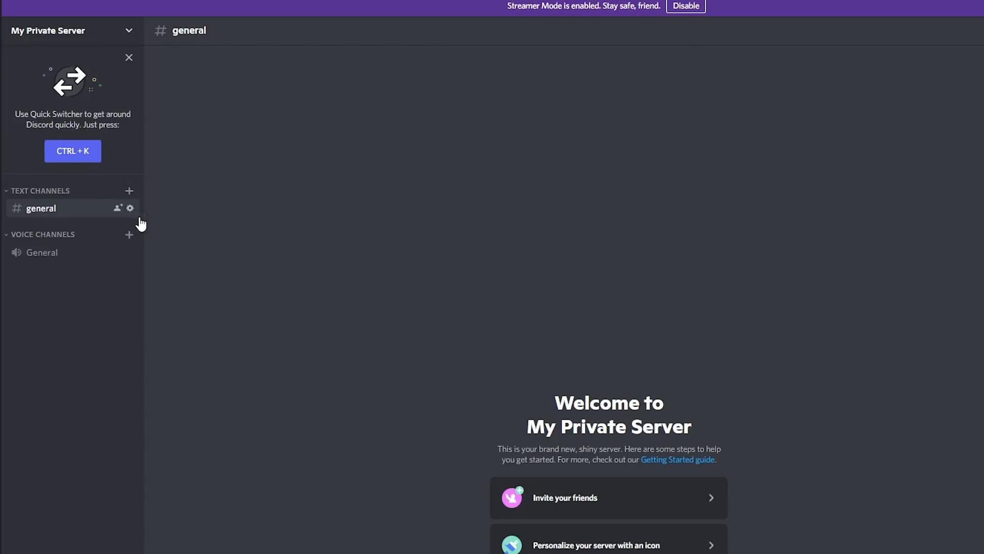
pyautogui.moveTo(131, 208)
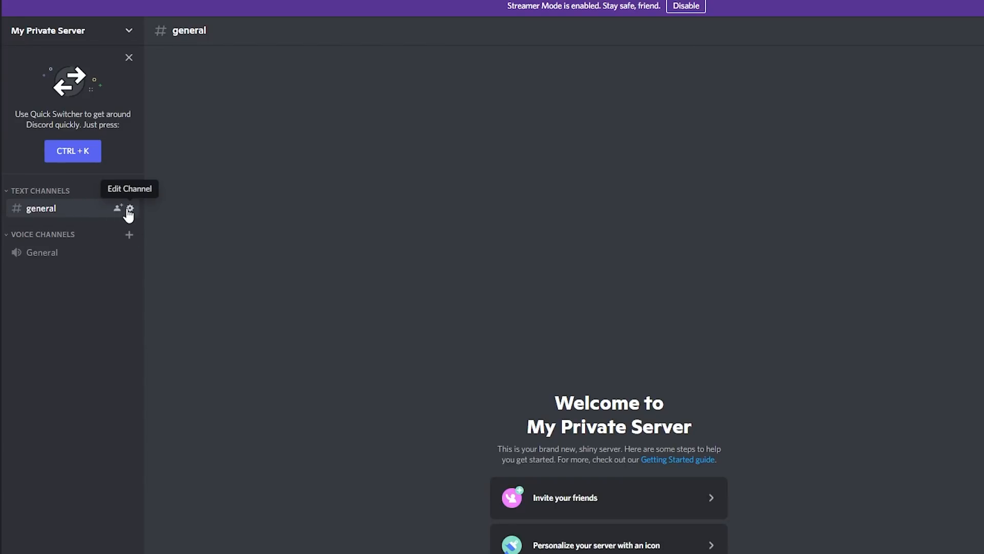
# Bring up the general channel's settings on its Overview page.
pyautogui.click(131, 208)
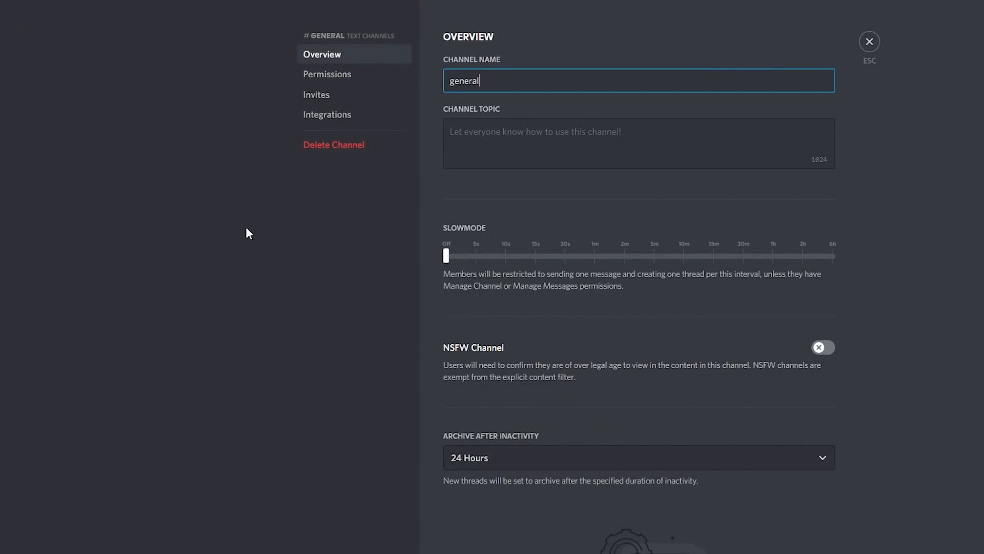
# Under Integrations, create a webhook for general and name it 'My BOT'.
pyautogui.click(327, 113)
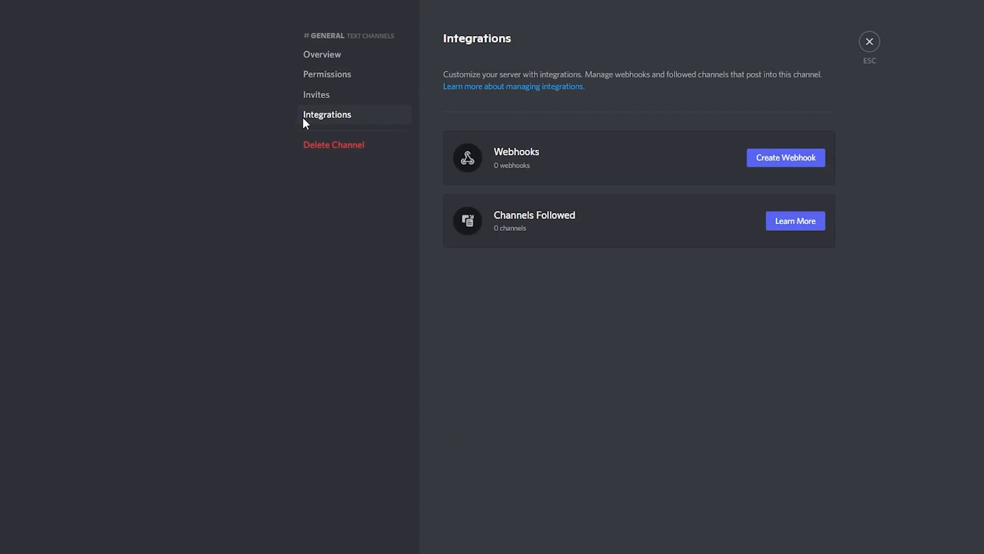
pyautogui.moveTo(786, 158)
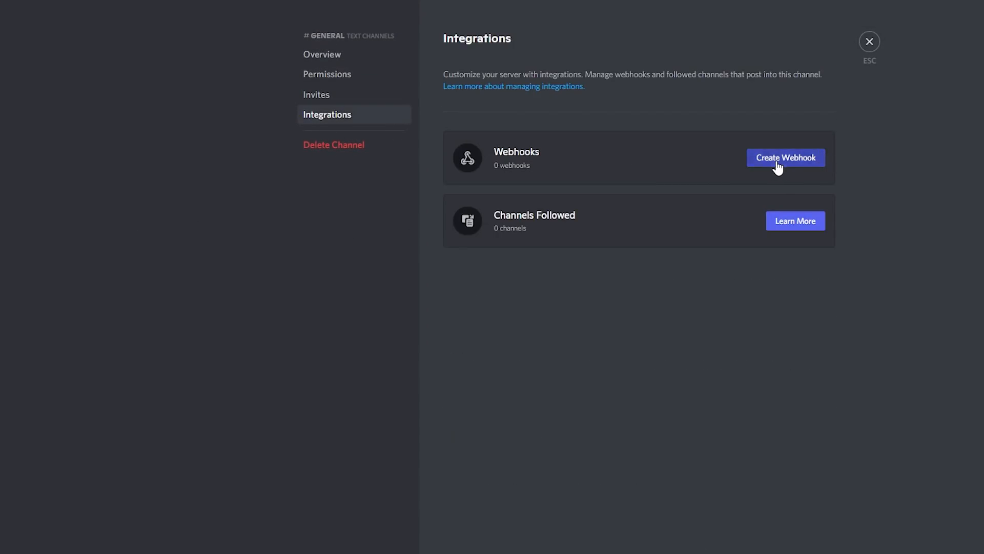
pyautogui.click(785, 158)
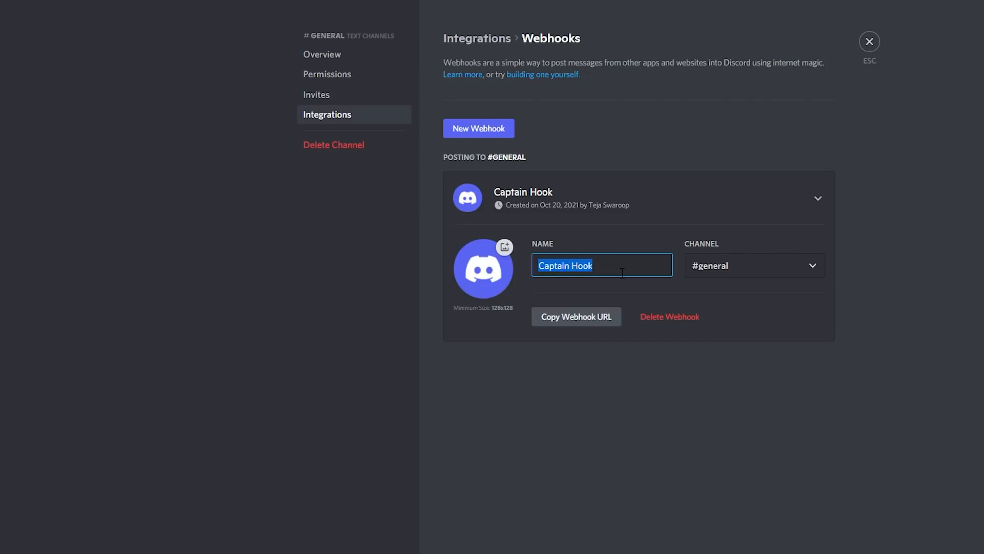
pyautogui.write('My B')
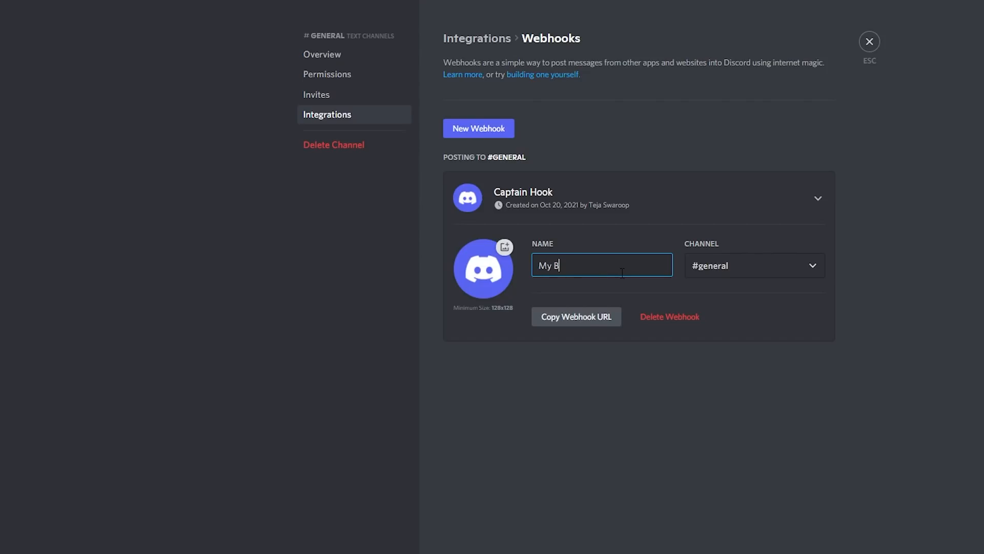
pyautogui.write('OT')
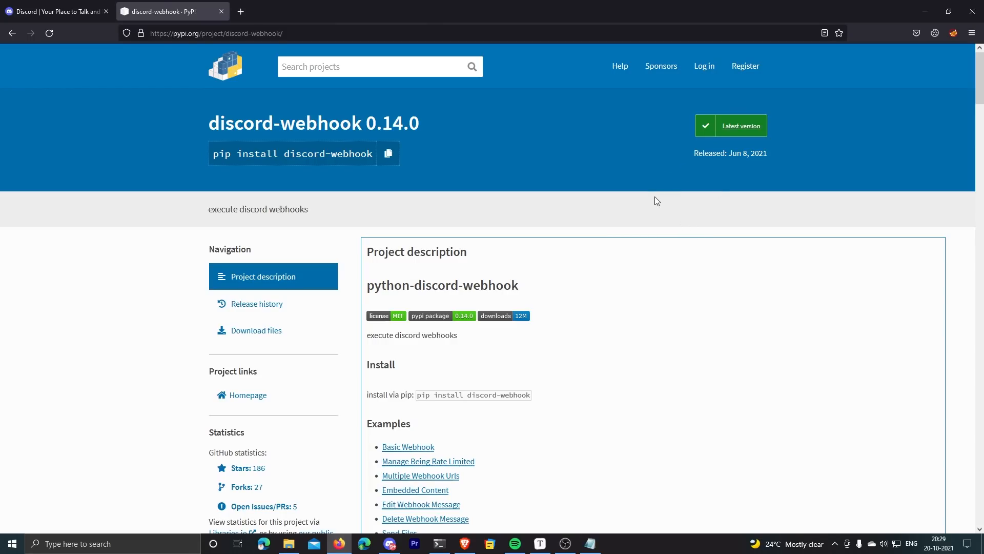
pyautogui.moveTo(647, 196)
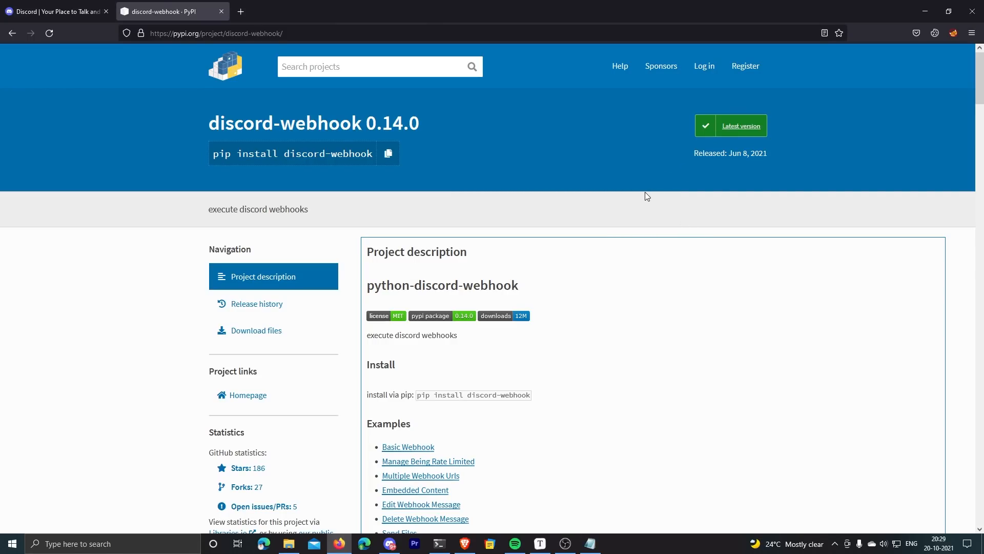
pyautogui.moveTo(650, 221)
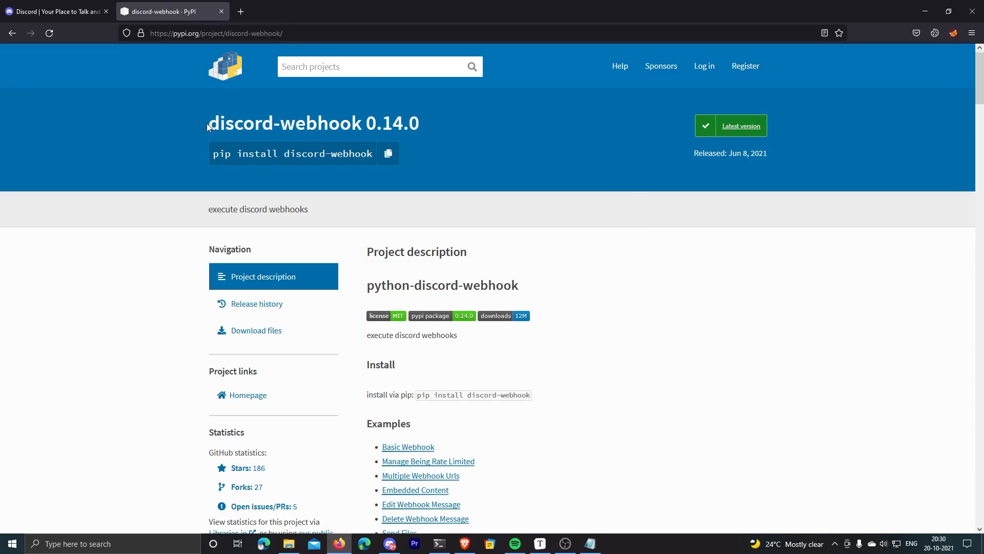
# Run 'pip install discord-webhook' in PowerShell from the PyPI page.
pyautogui.doubleClick(275, 123)
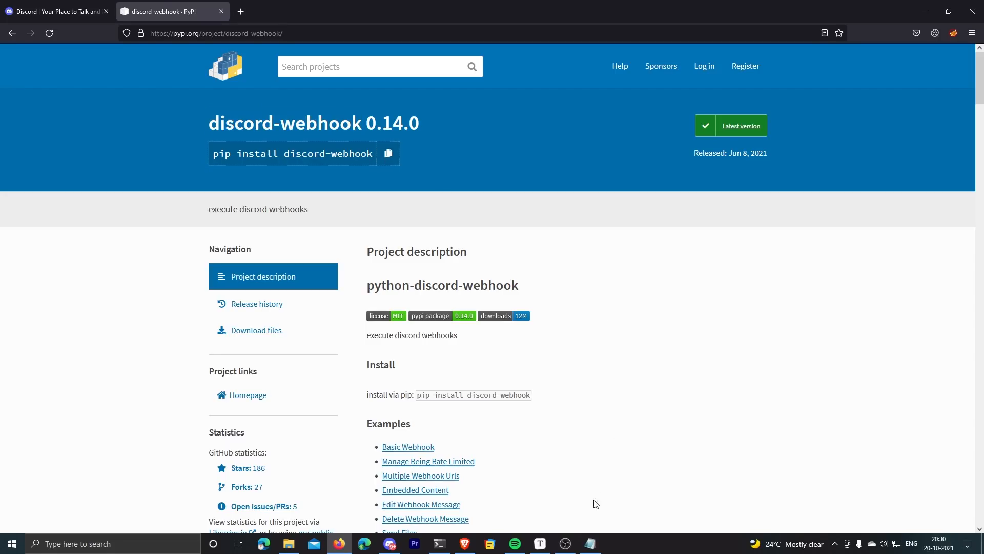
pyautogui.click(438, 544)
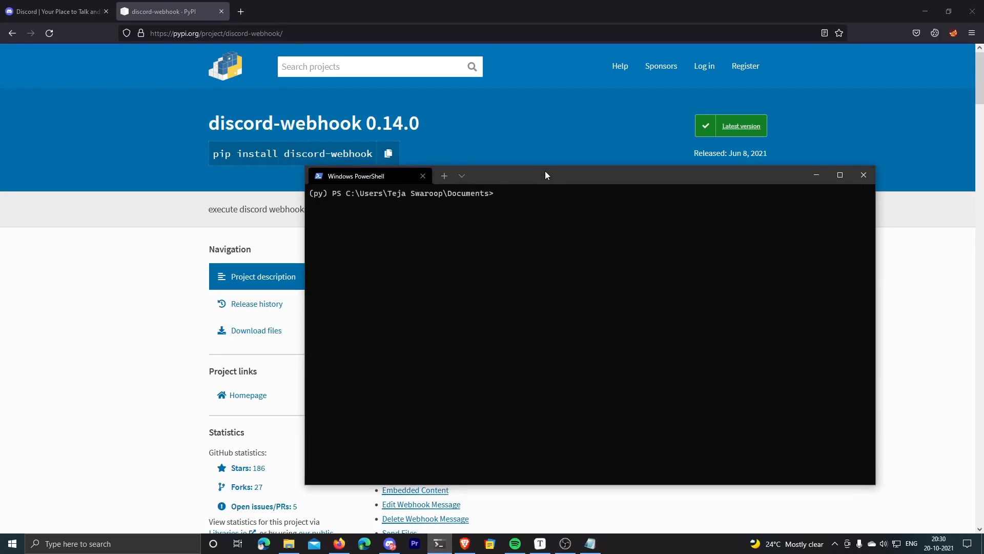
pyautogui.write('pip install discord-webhook')
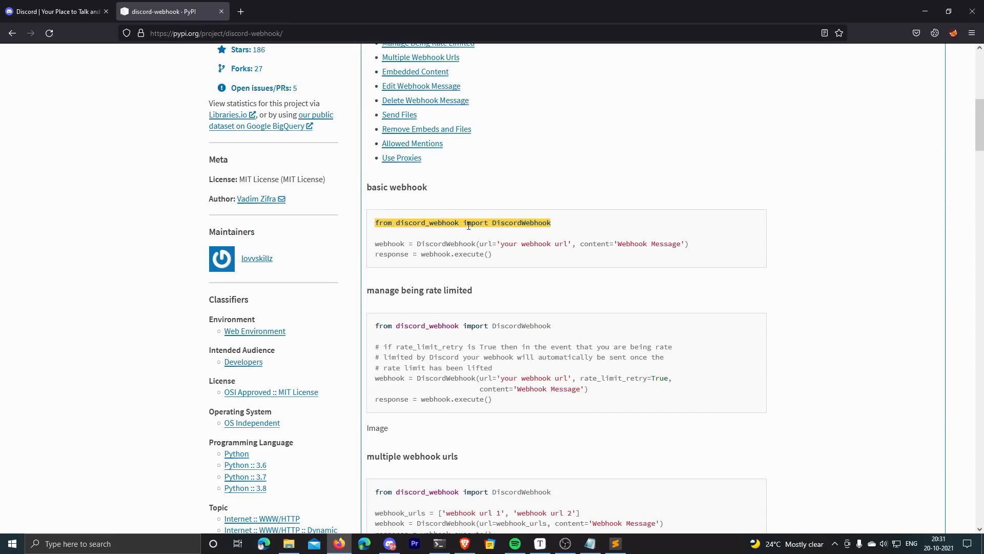
pyautogui.click(614, 543)
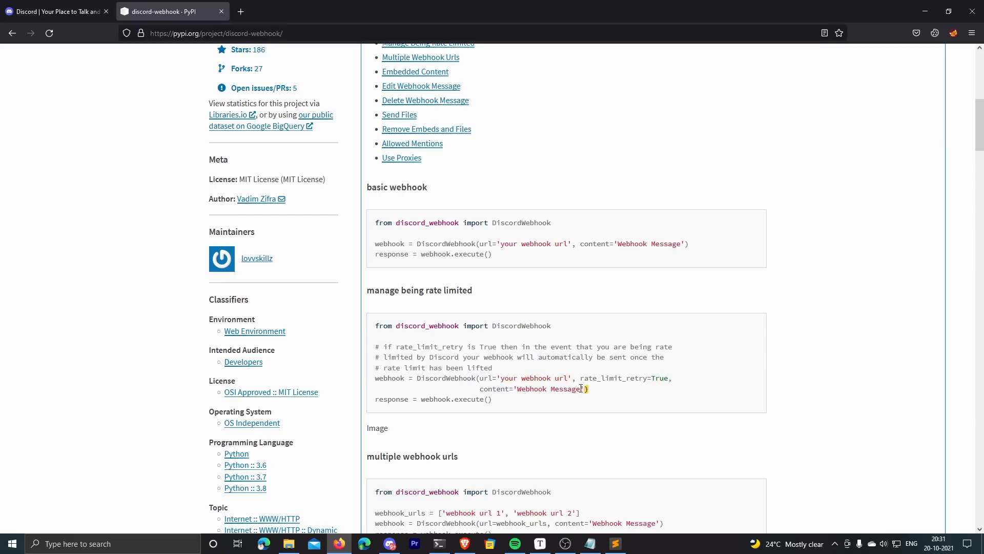
pyautogui.doubleClick(547, 388)
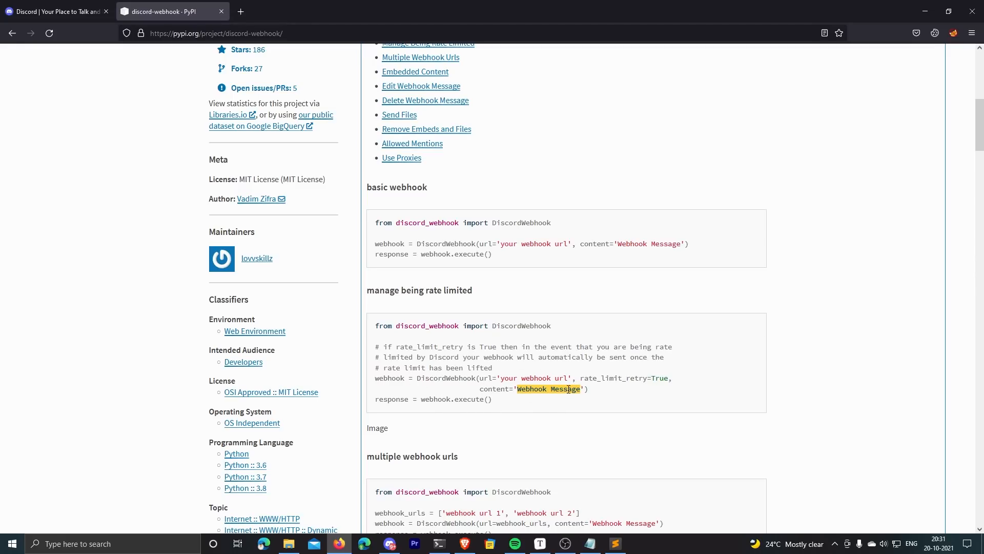
pyautogui.moveTo(546, 388); pyautogui.dragTo(589, 379)
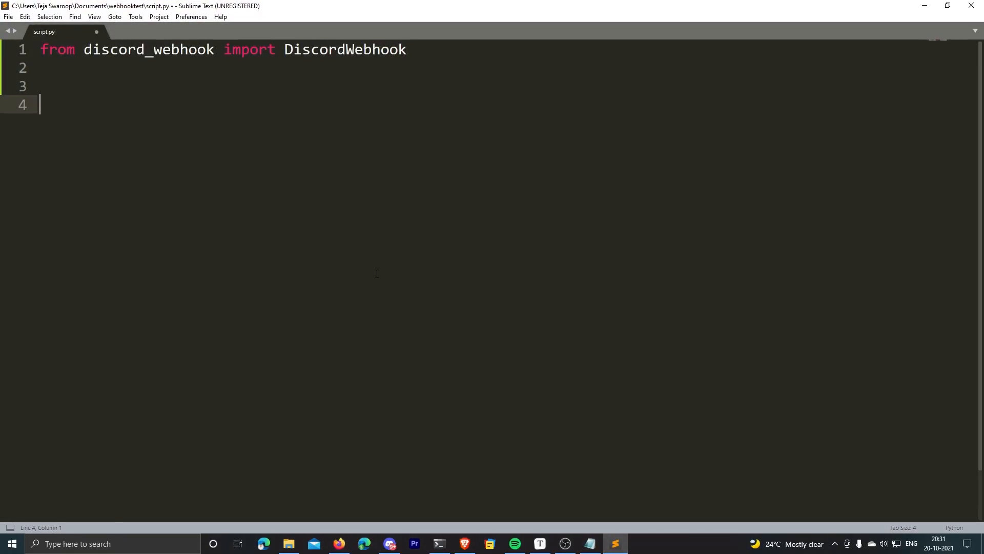
# Create the DiscordWebhook with WEBHOOK_URL, rate_limit_retry=True and content 'Webhook Message'.
pyautogui.write("webhook = DiscordWebhook(url='your webhook url', rate_limit_retry=True,content='Webhook Message')")
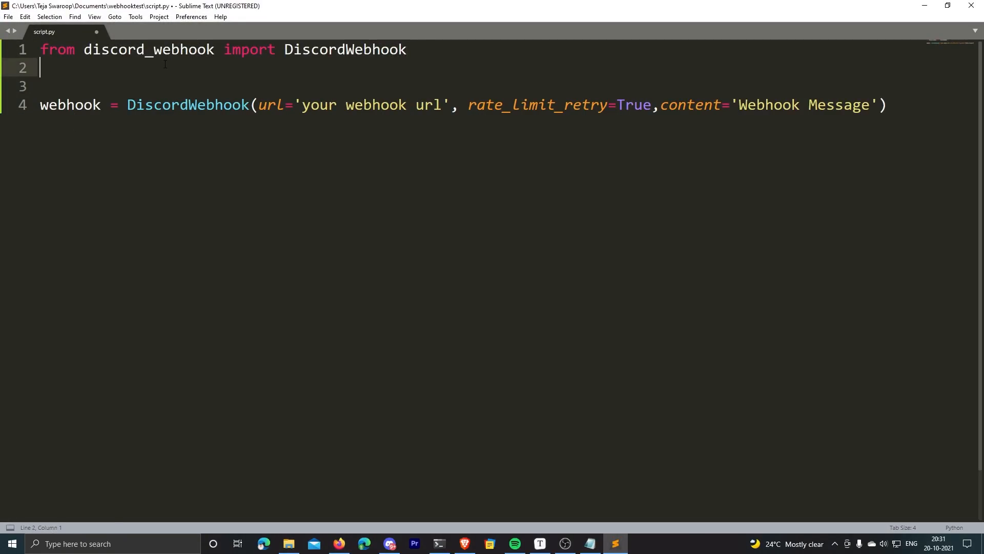
pyautogui.write('WE')
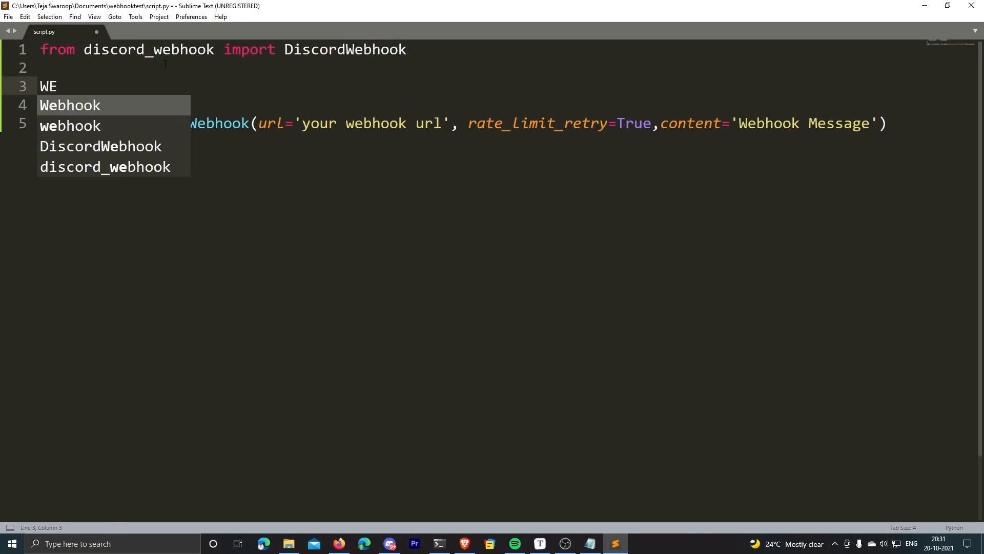
pyautogui.write('BHOOK_UR')
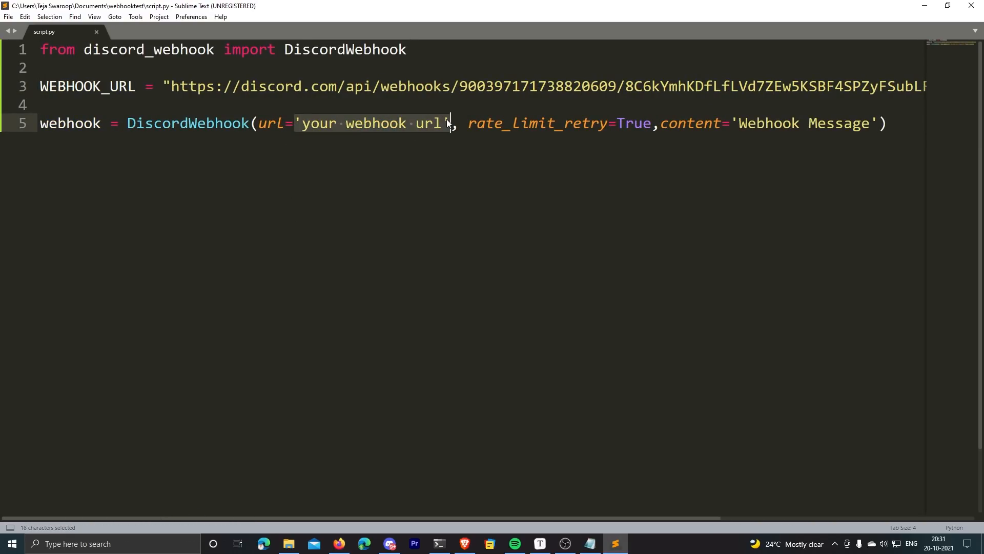
pyautogui.write('WEBHOOK_URL')
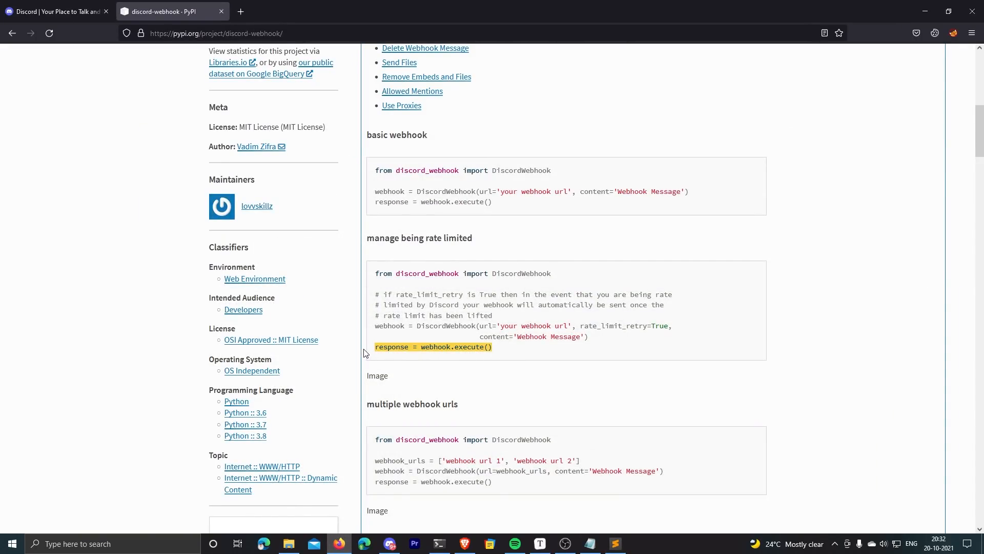
# Add response = webhook.execute(), run python .\script.py and check Discord for the message.
pyautogui.click(615, 543)
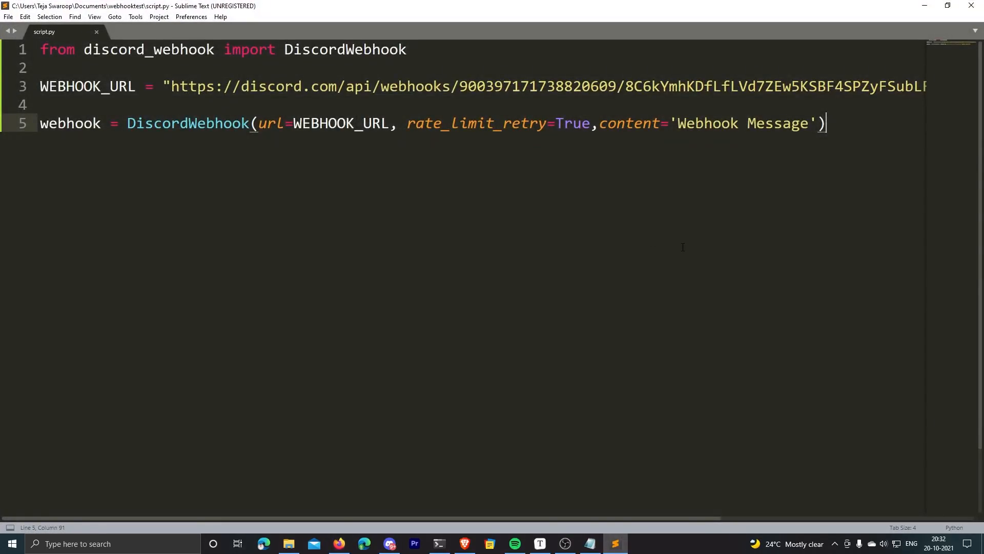
pyautogui.write('response = webhook.execute()')
pyautogui.write('python .\\script.py')
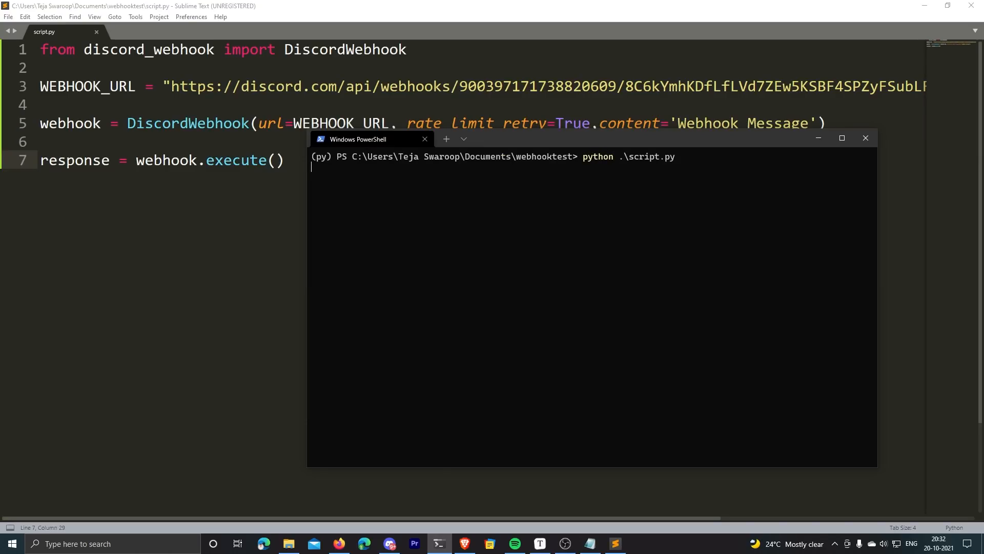
pyautogui.press('enter')
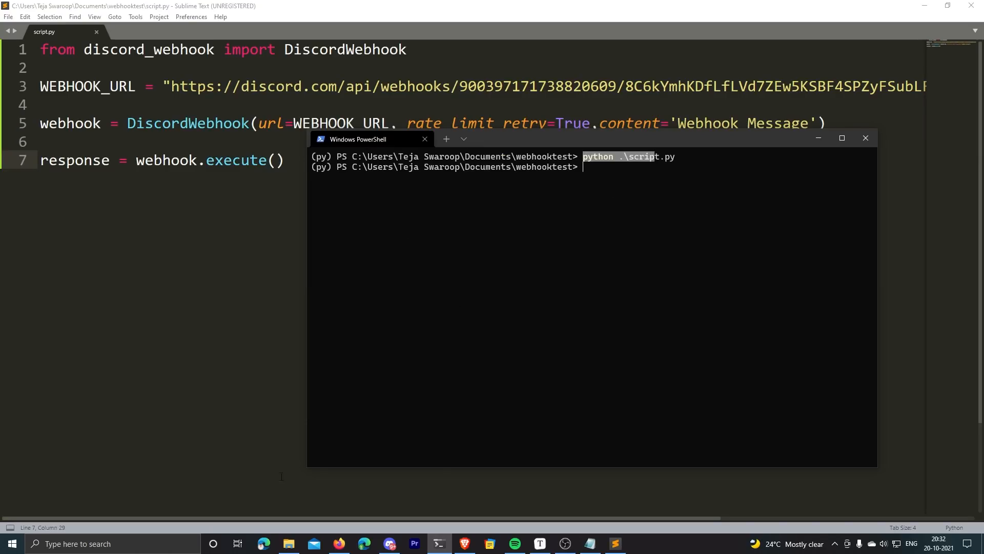
pyautogui.click(390, 544)
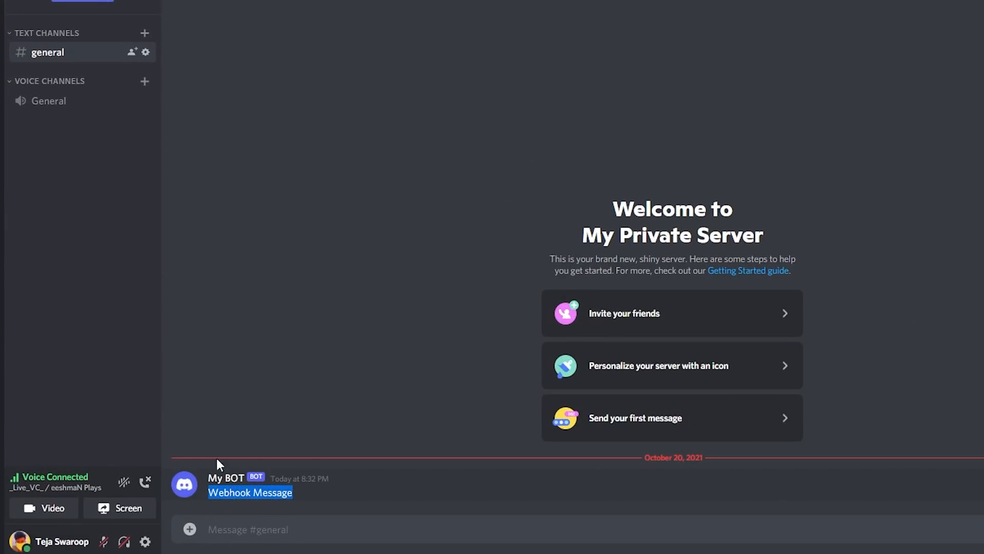
pyautogui.moveTo(250, 446)
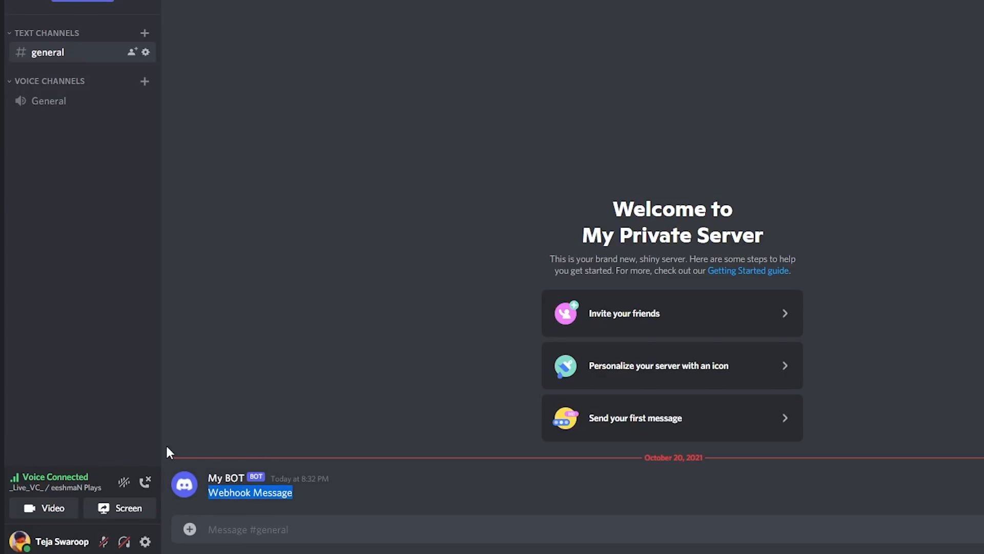
pyautogui.moveTo(295, 426)
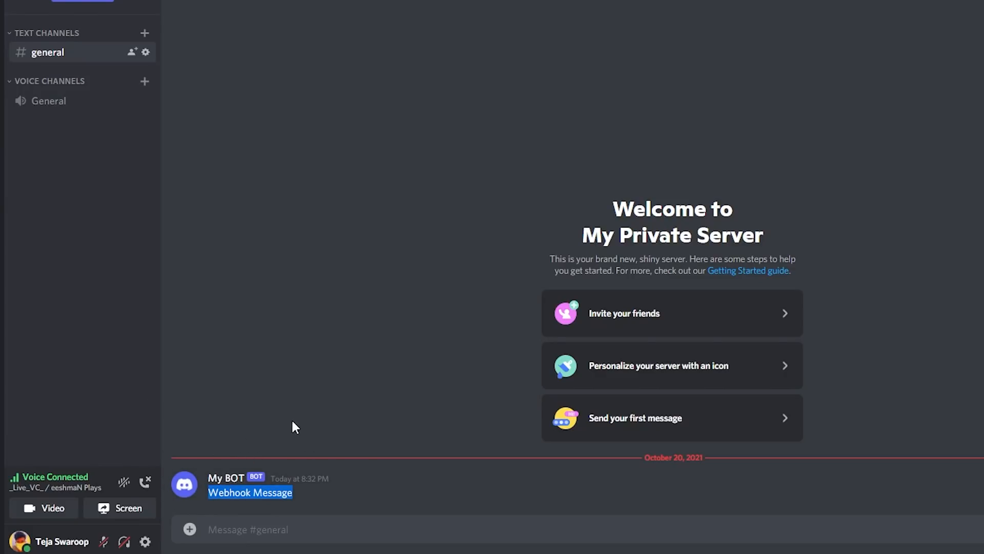
pyautogui.moveTo(317, 458)
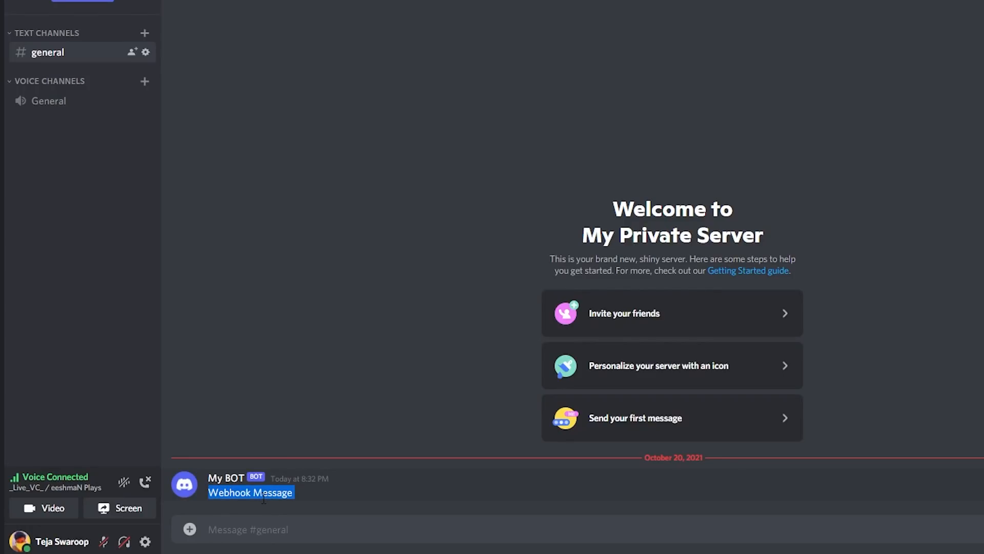
pyautogui.moveTo(344, 477)
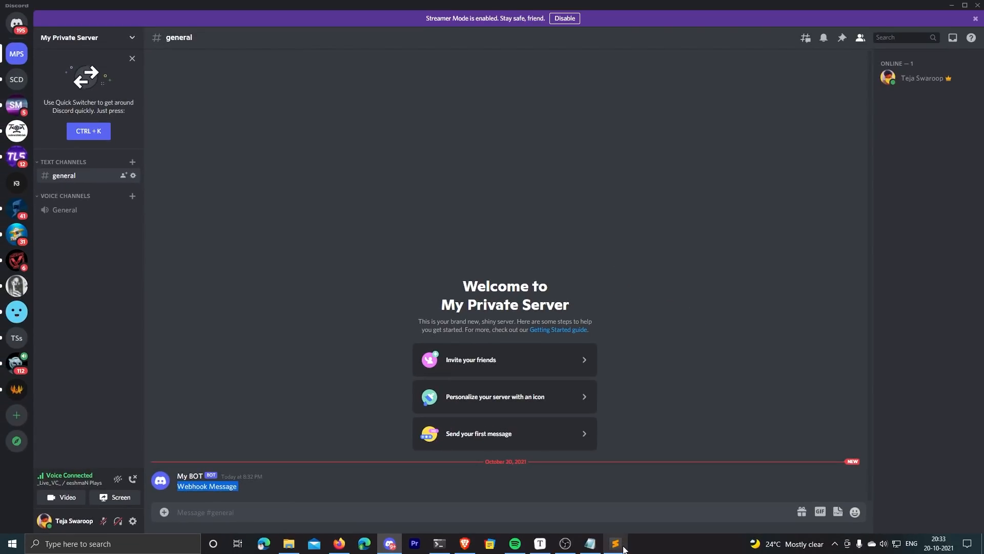
# Return from Discord's #general to script.py in Sublime Text.
pyautogui.click(614, 544)
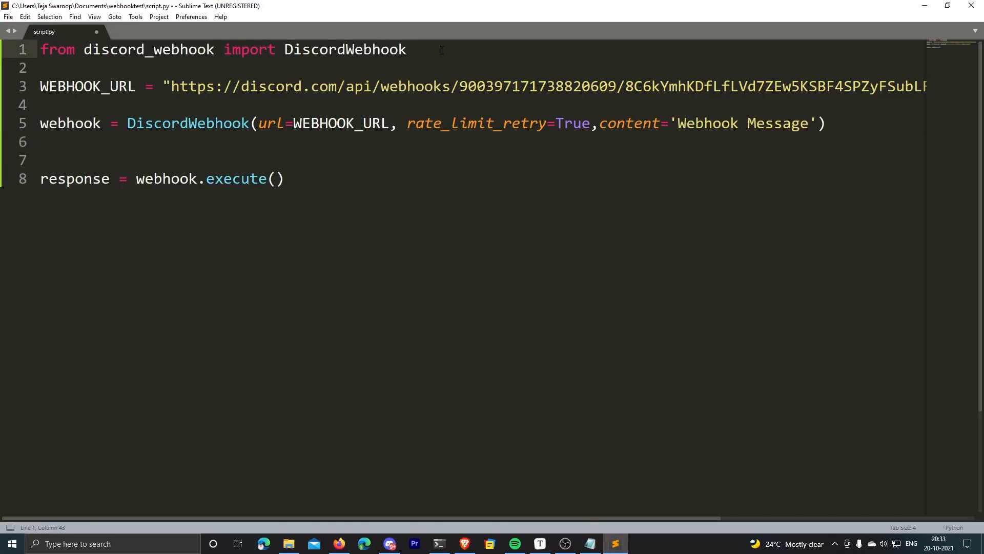
pyautogui.moveTo(471, 62)
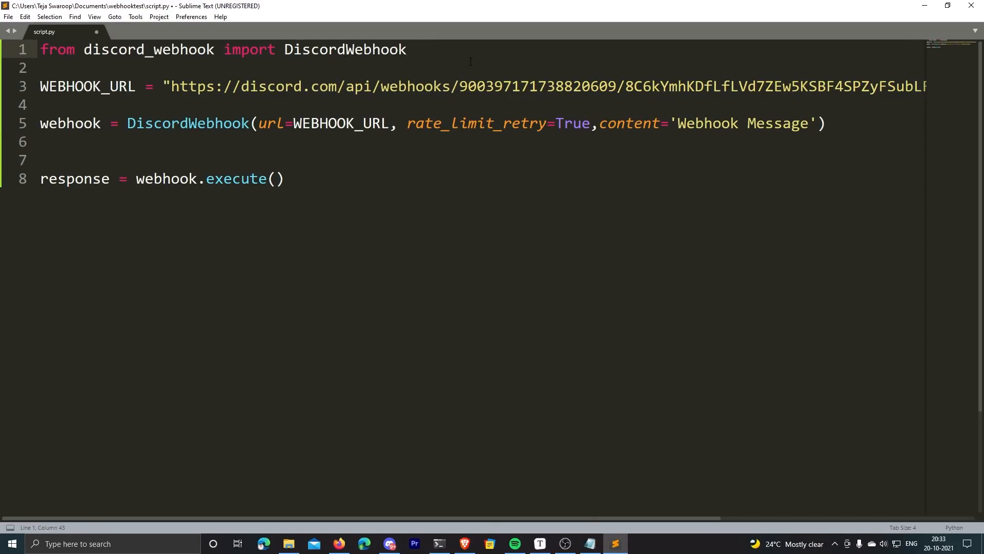
# Import DiscordEmbed and build an embed with title 'My Title', a log description and color 03b2f8.
pyautogui.write(', Ds')
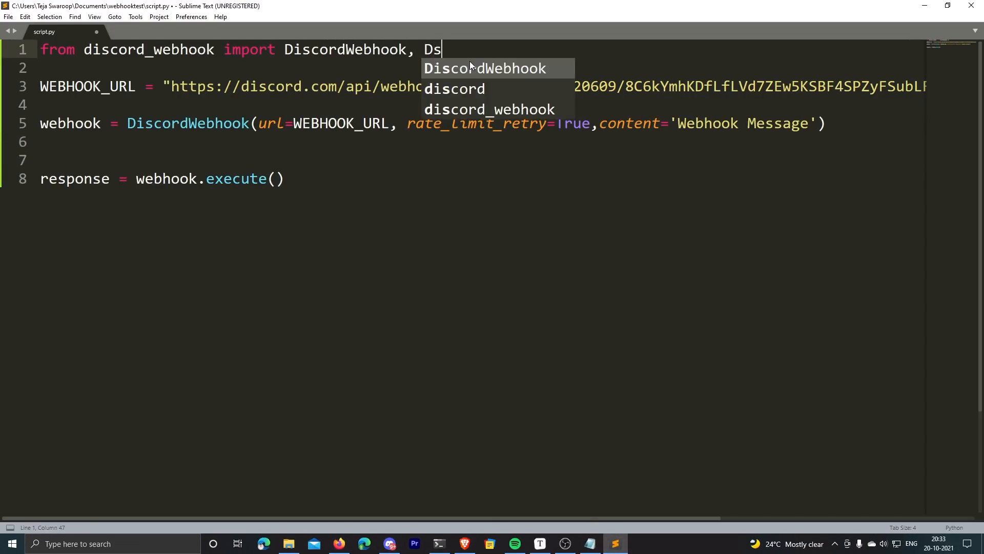
pyautogui.write('iscordEmbed')
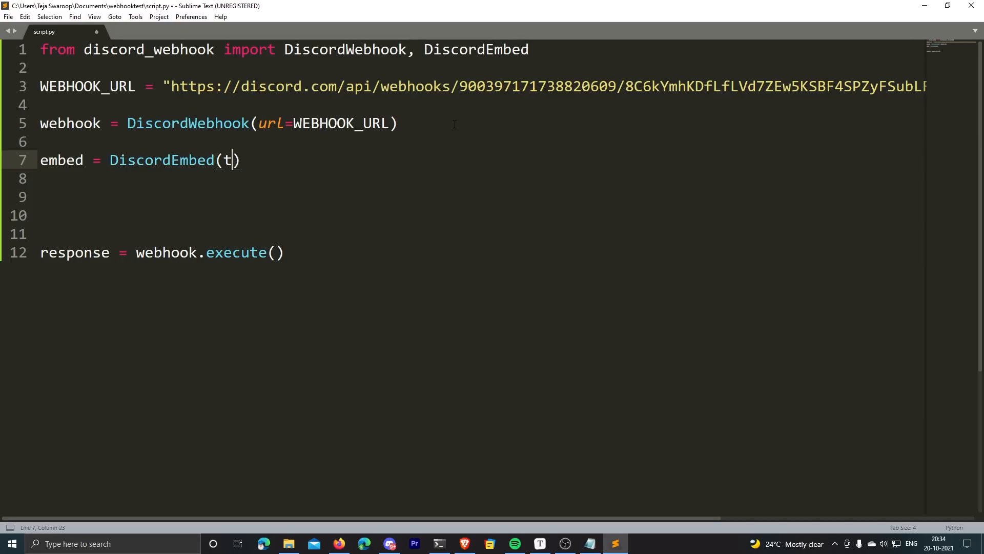
pyautogui.write('itle=""')
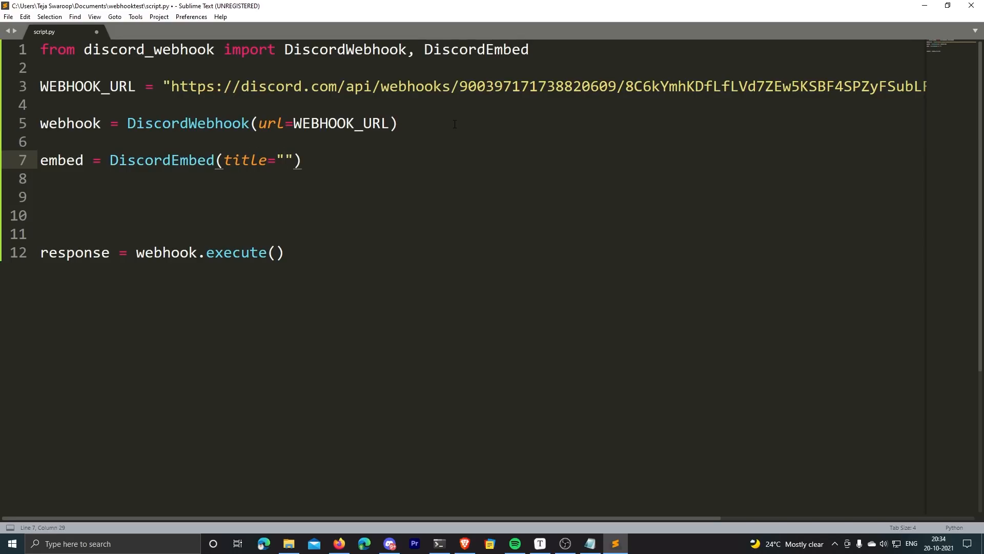
pyautogui.write('My T')
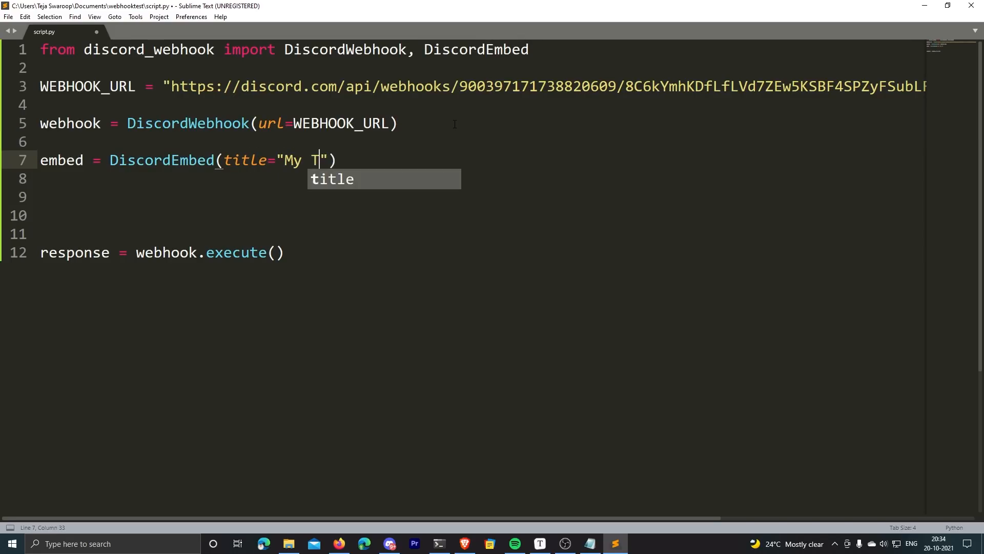
pyautogui.write('itle", description = "')
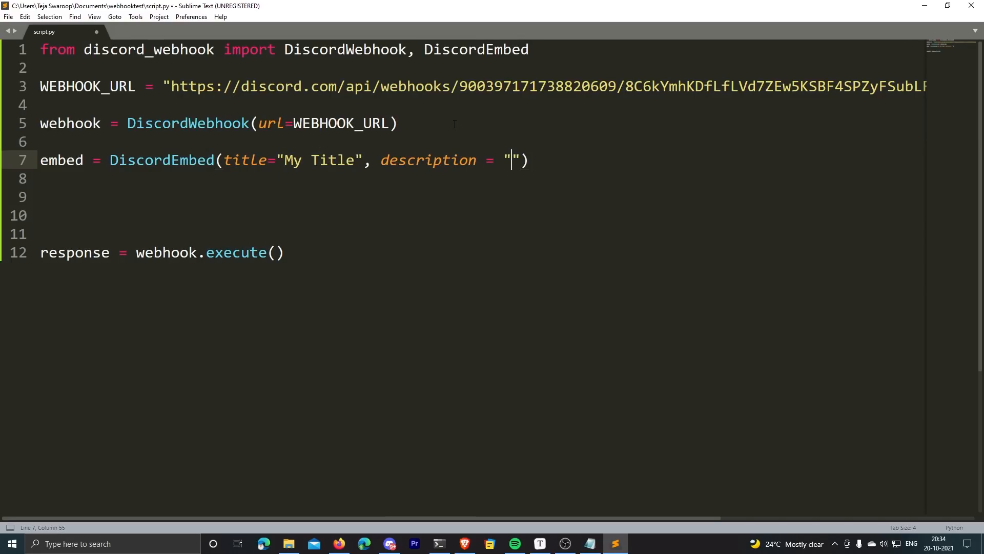
pyautogui.write('This is a log')
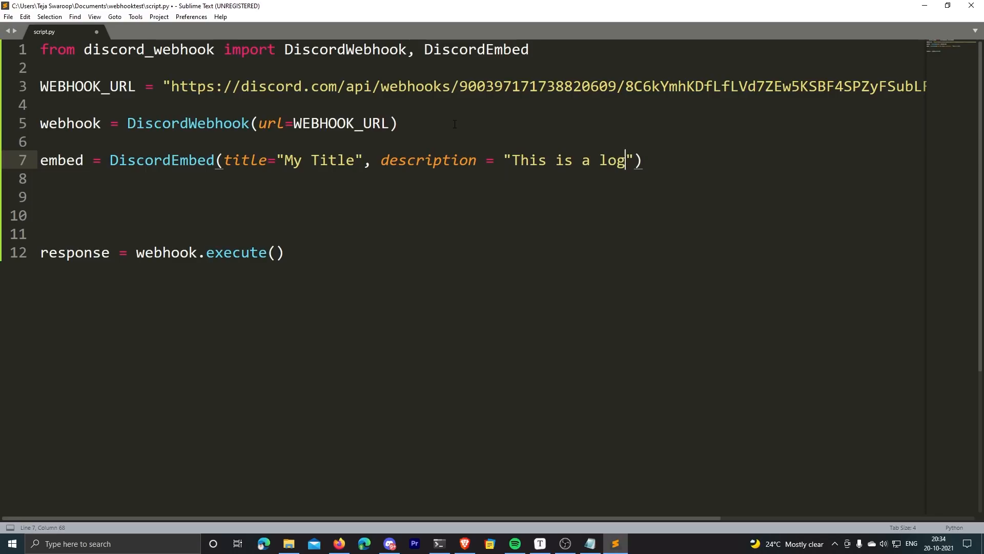
pyautogui.write('desc')
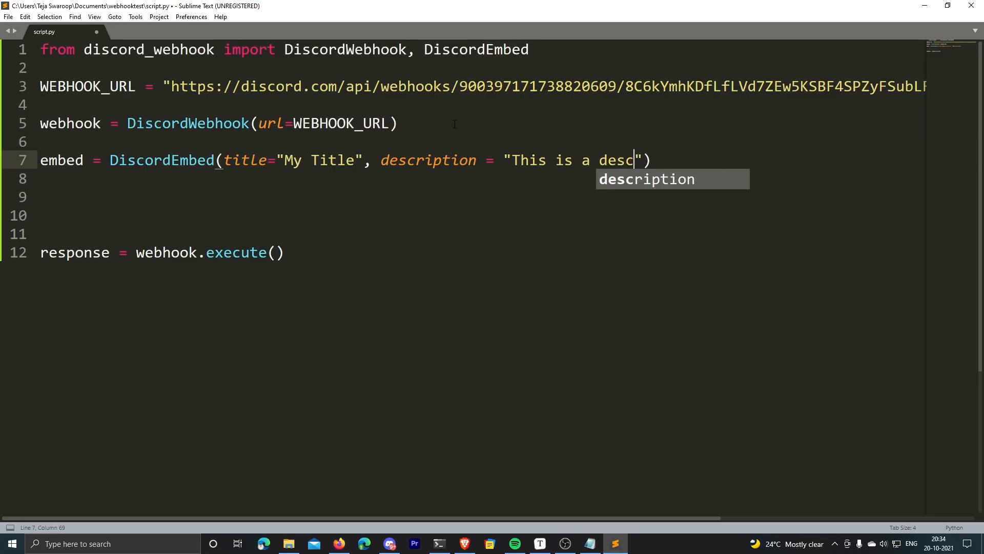
pyautogui.write('ription..", )')
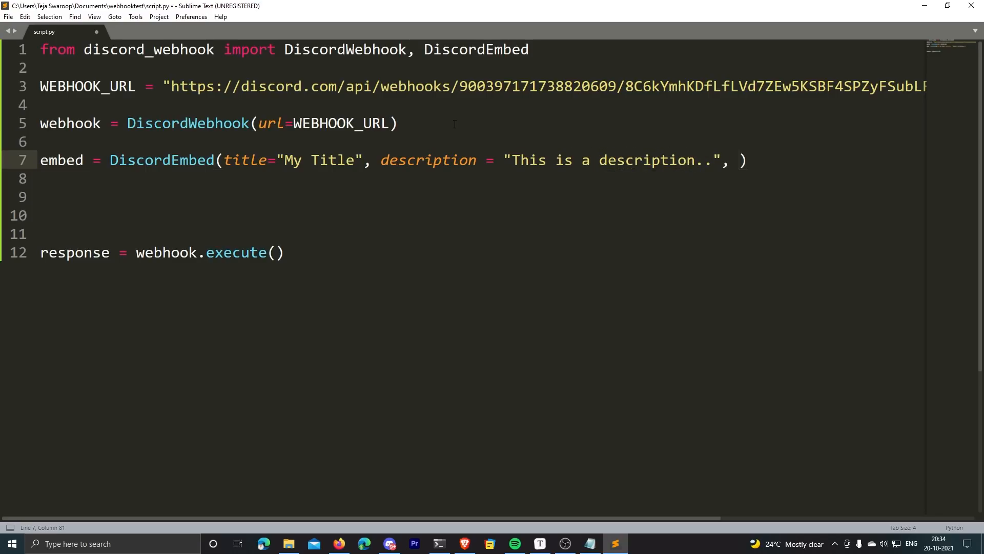
pyautogui.write('col')
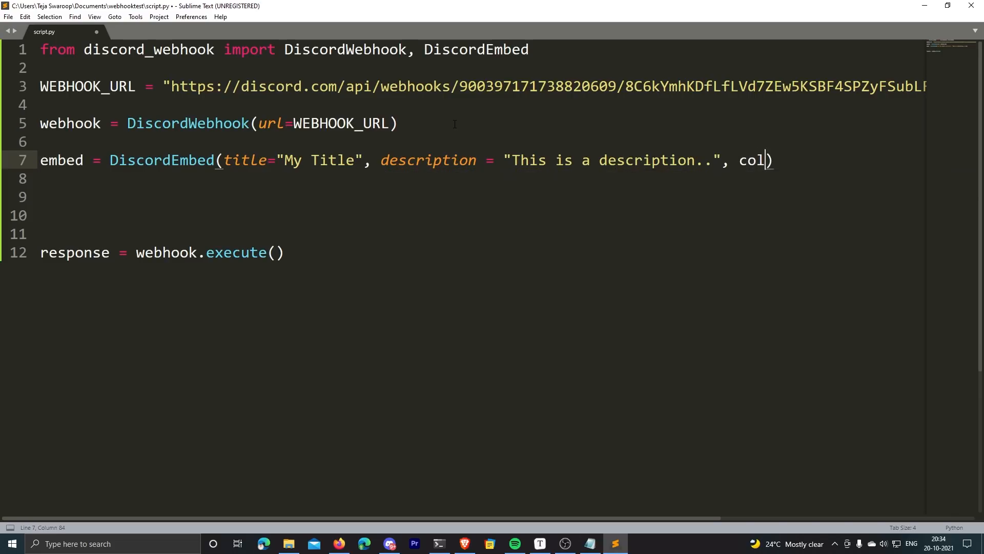
pyautogui.write('or=""')
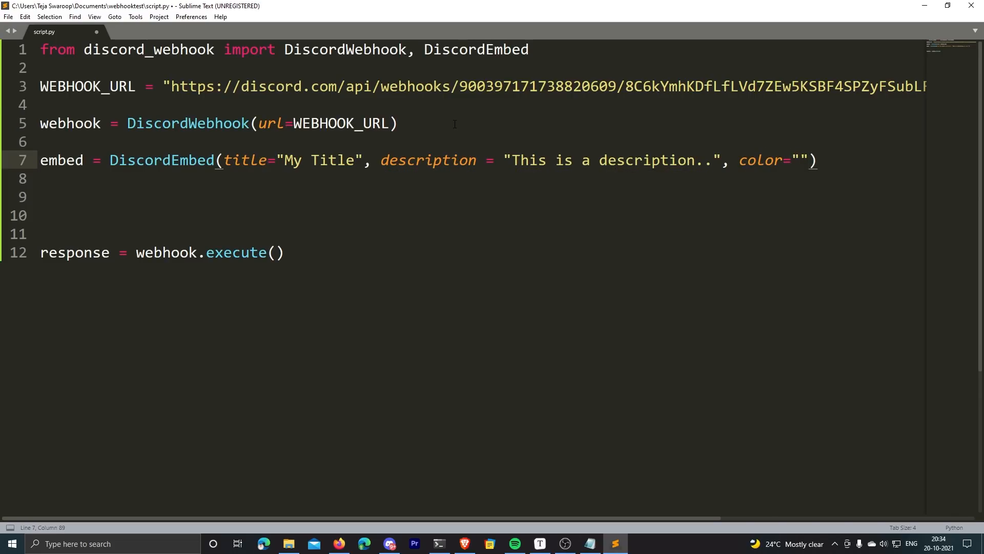
pyautogui.write('03b2f8')
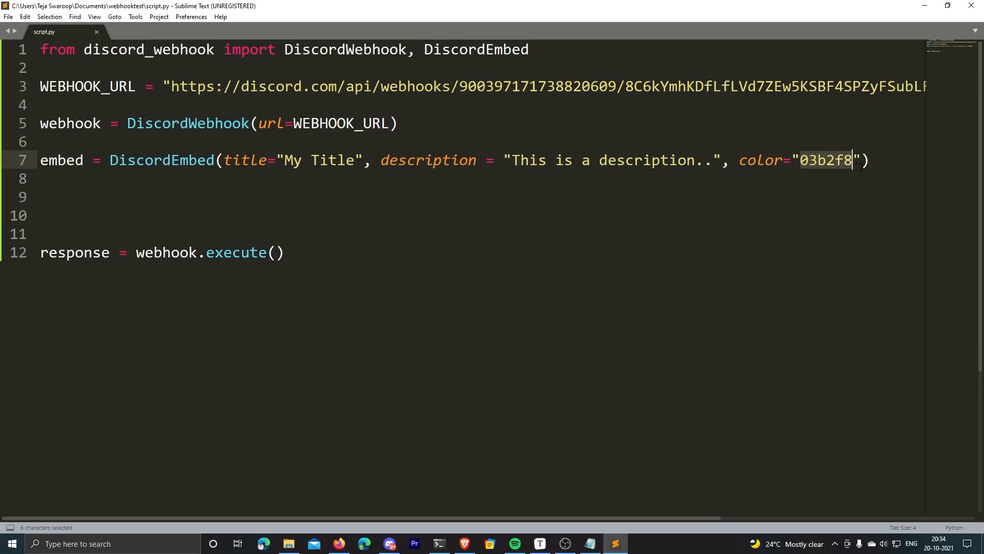
# Add embed.set_footer(text='This is a footer') and webhook.add_embed(embed) before the execute call.
pyautogui.write('embed.set_footer()')
pyautogui.click(477, 197)
pyautogui.write("embed.set_author(name='Teja Swaroop")
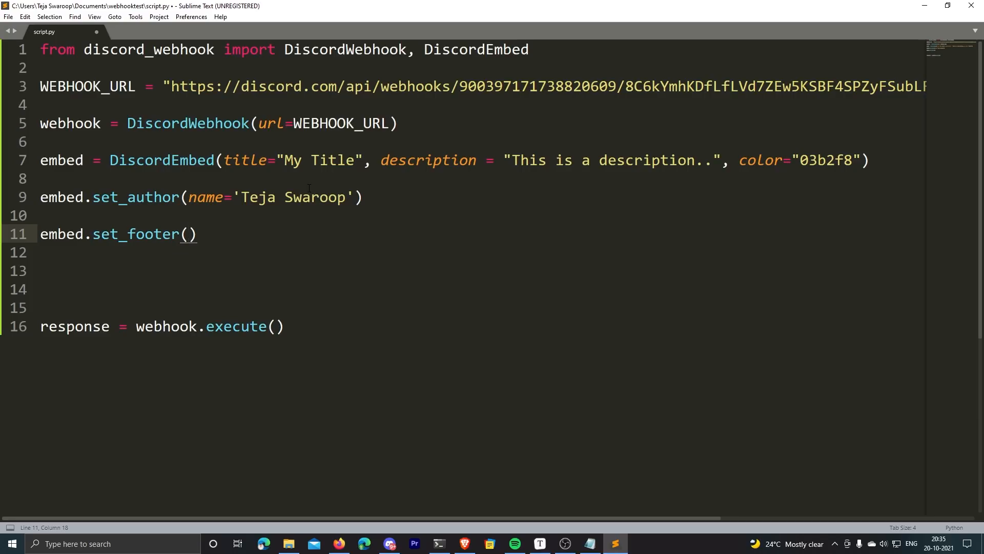
pyautogui.write('text')
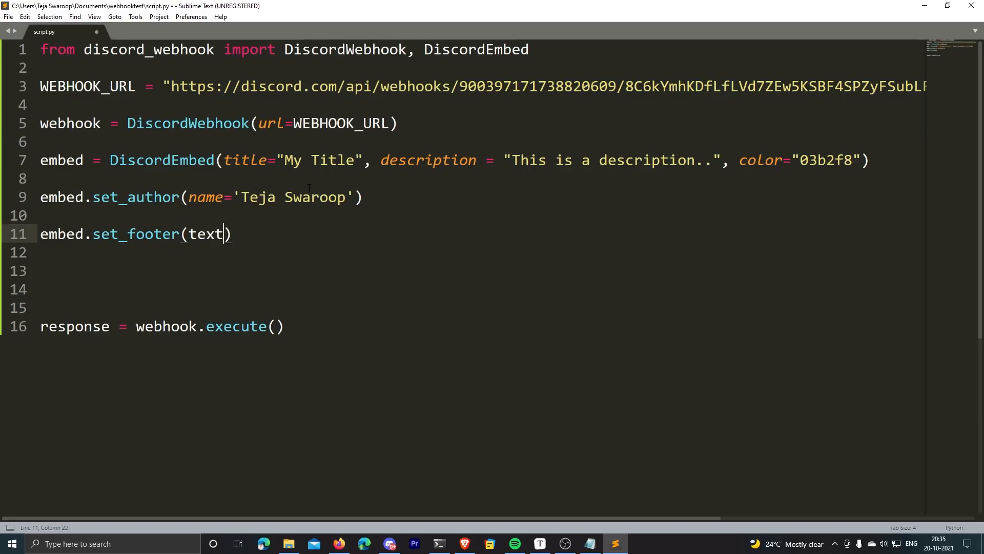
pyautogui.write("='This is a footer")
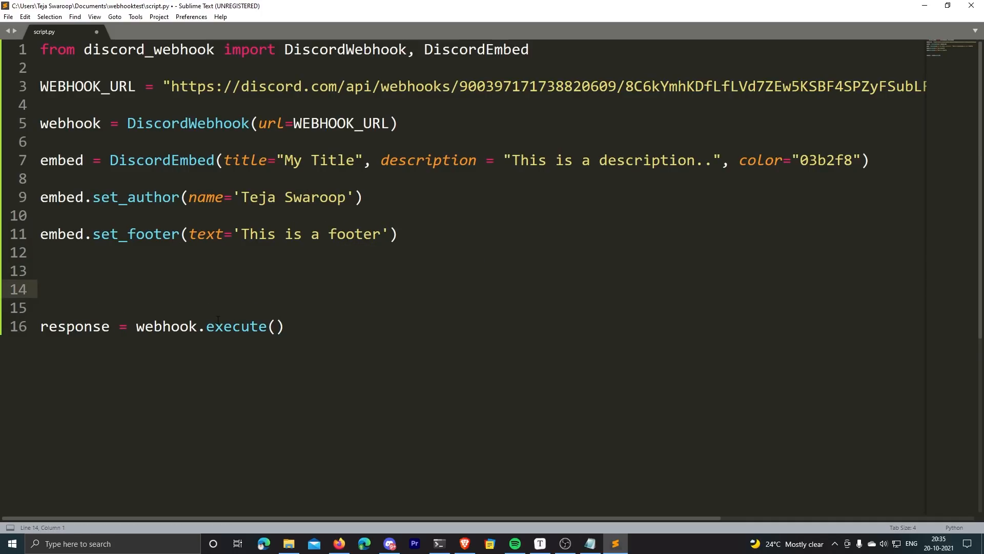
pyautogui.write('webhook')
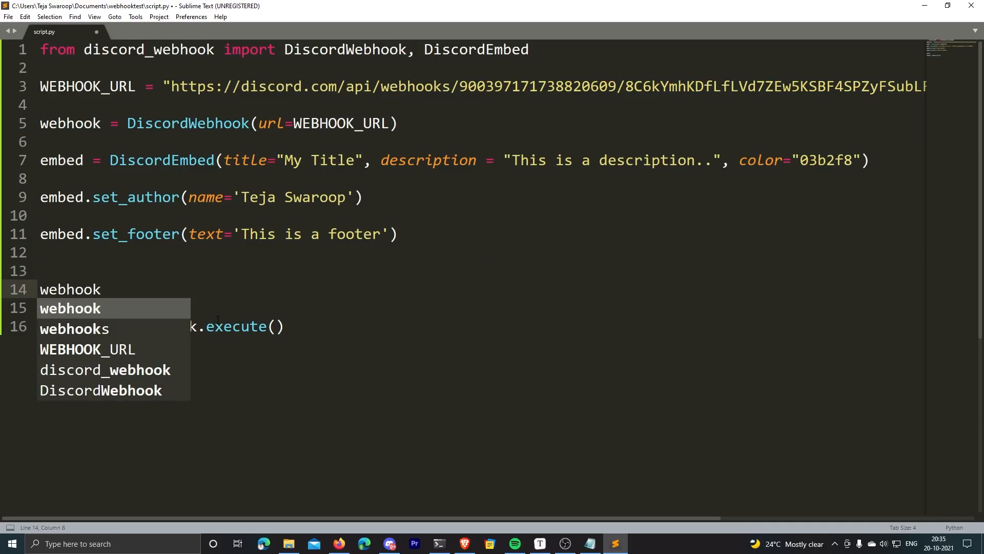
pyautogui.write('.ad')
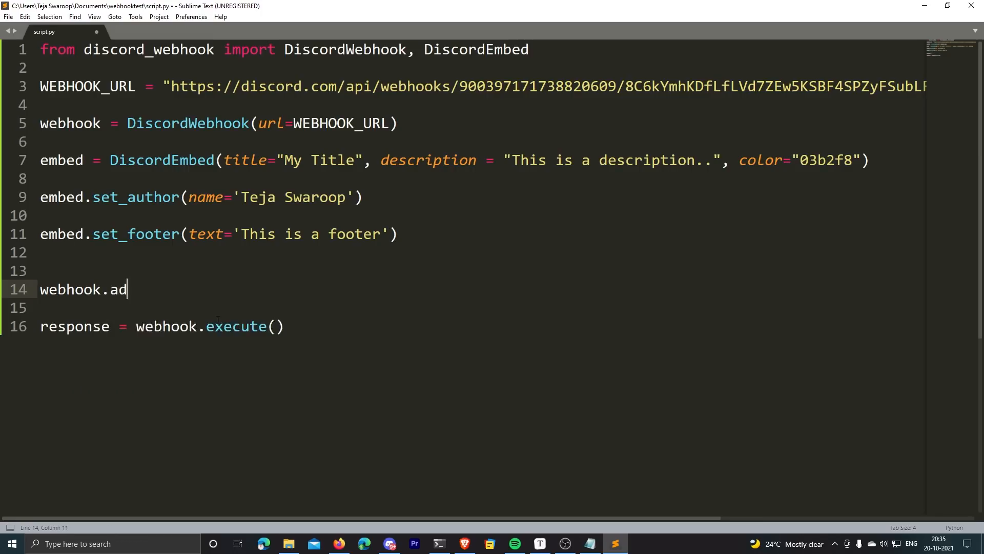
pyautogui.write('d_embe')
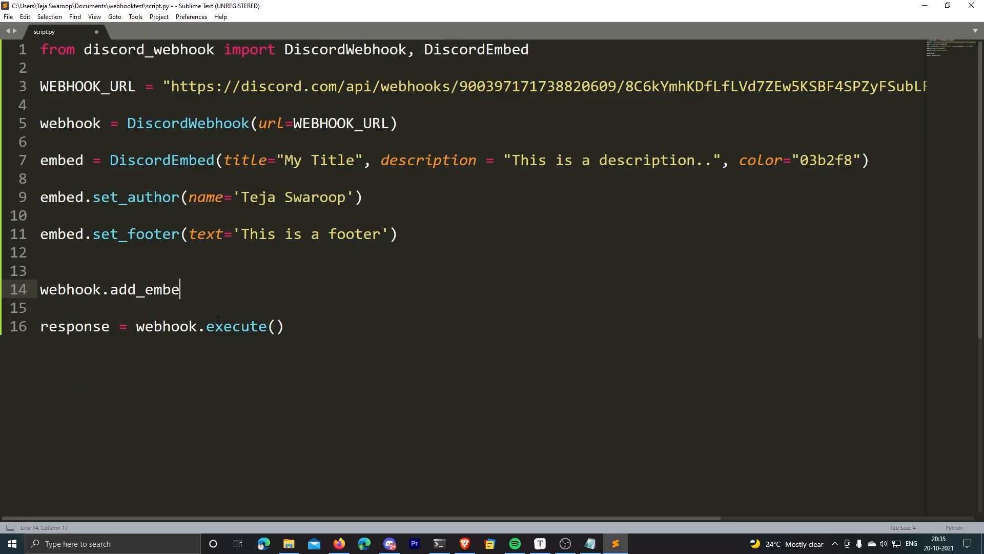
pyautogui.write('d(embed)')
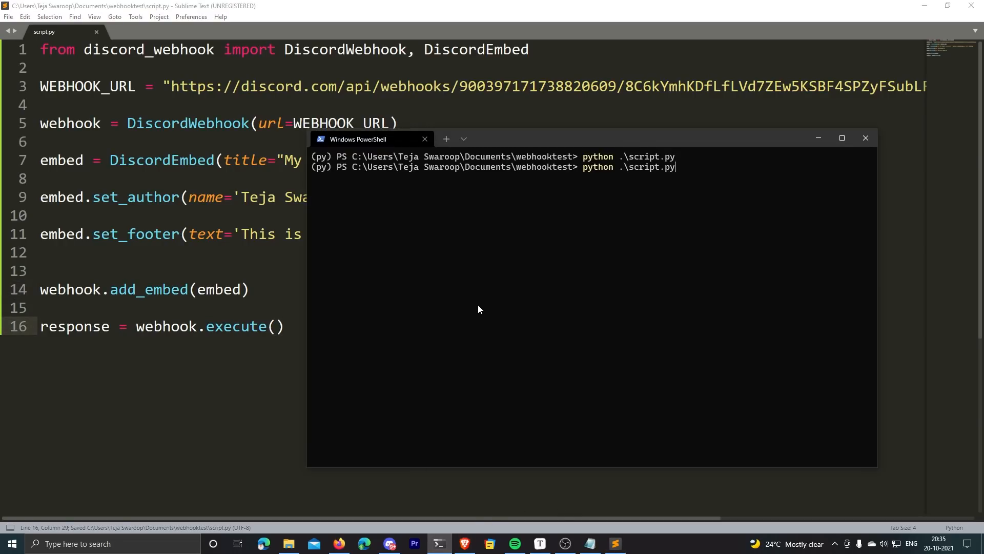
# Run script.py again and view the new embed with title, description and footer in #general.
pyautogui.press('enter')
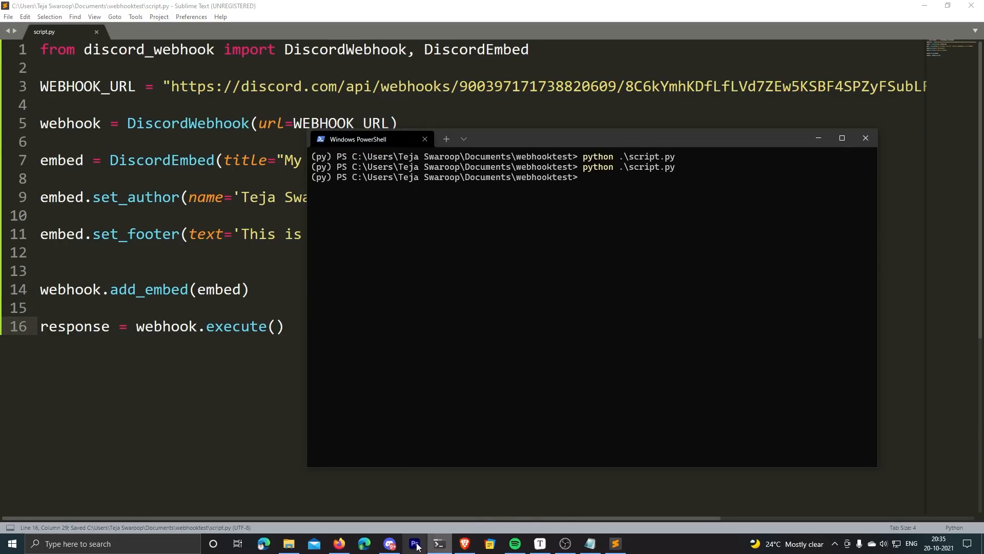
pyautogui.click(390, 544)
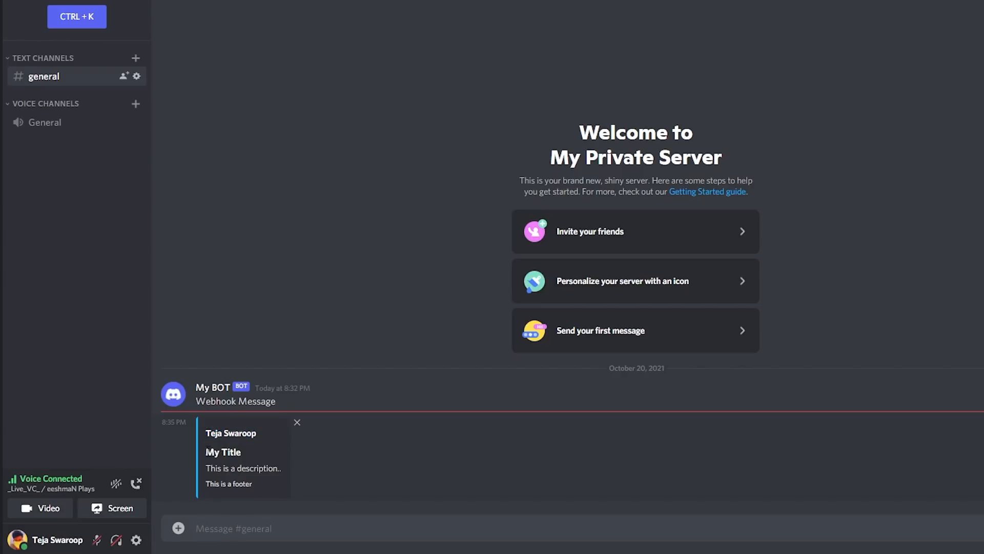
pyautogui.doubleClick(242, 468)
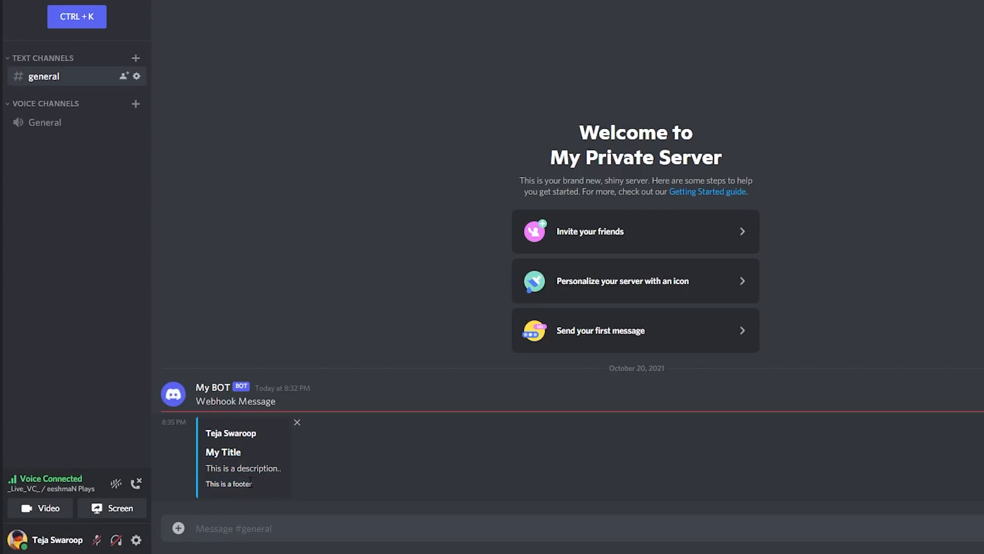
pyautogui.moveTo(728, 530)
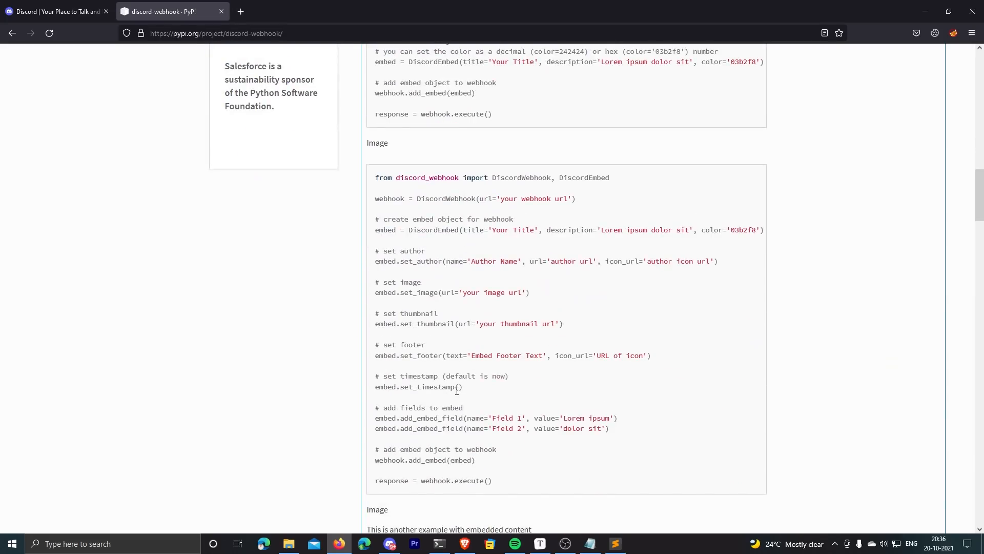
# Scroll the discord-webhook PyPI page to the image embed example and select the set_image line.
pyautogui.scroll(-3)
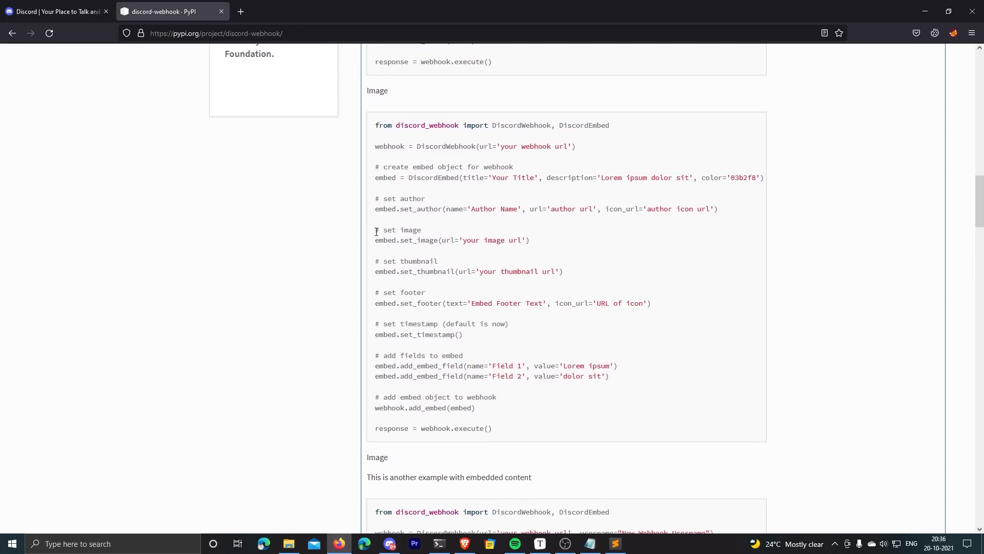
pyautogui.moveTo(552, 248)
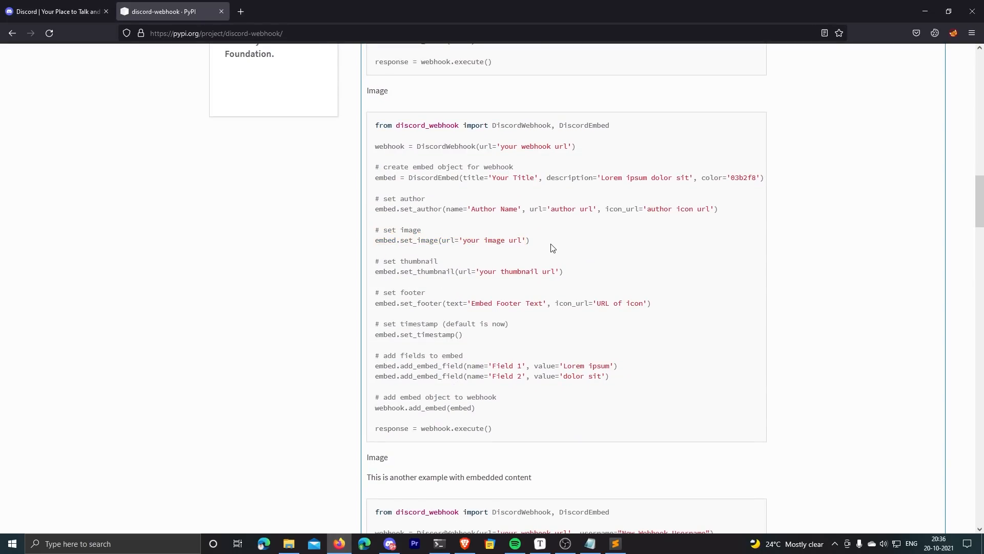
pyautogui.doubleClick(452, 240)
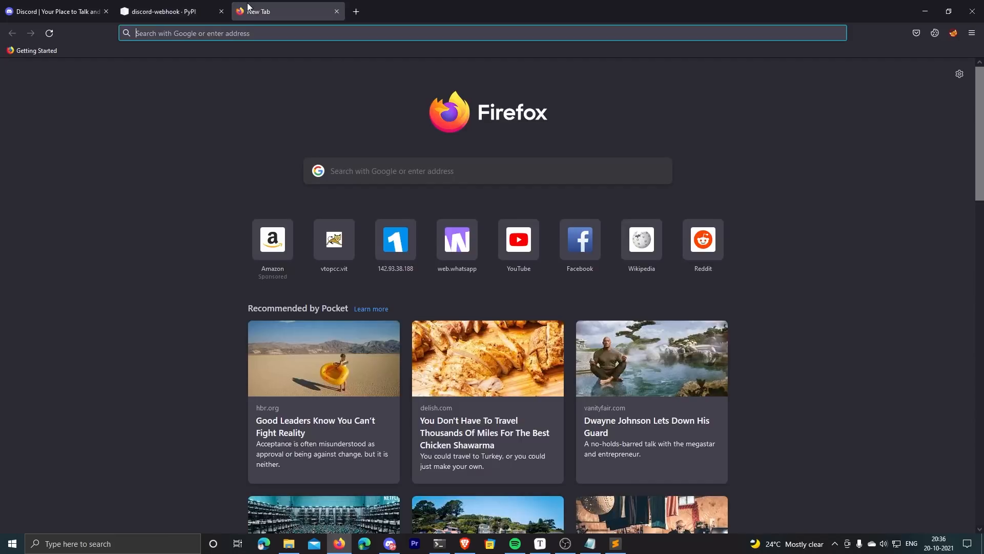
# Go to pexels.com, search 'cute puppy' and open the white and gray husky puppy photo.
pyautogui.write('pexe')
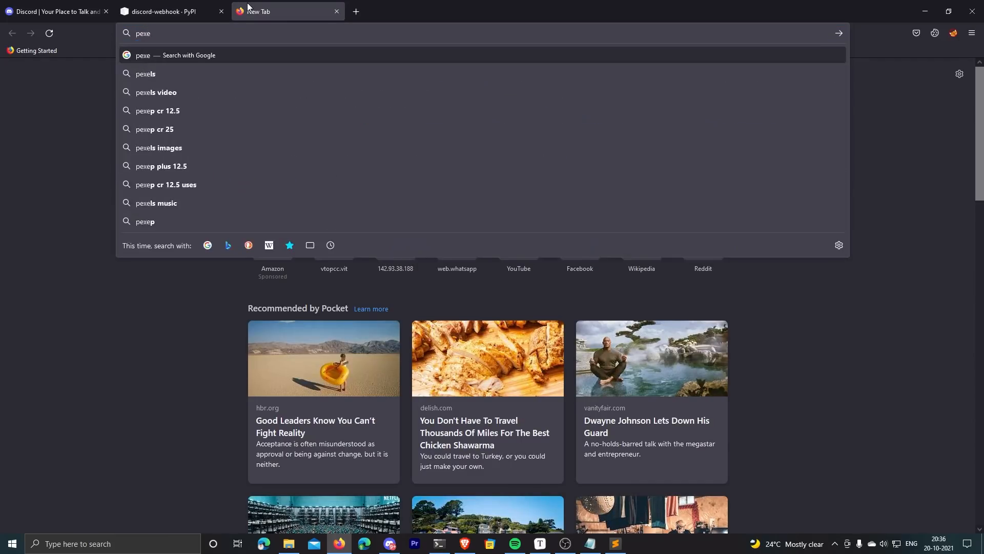
pyautogui.click(146, 74)
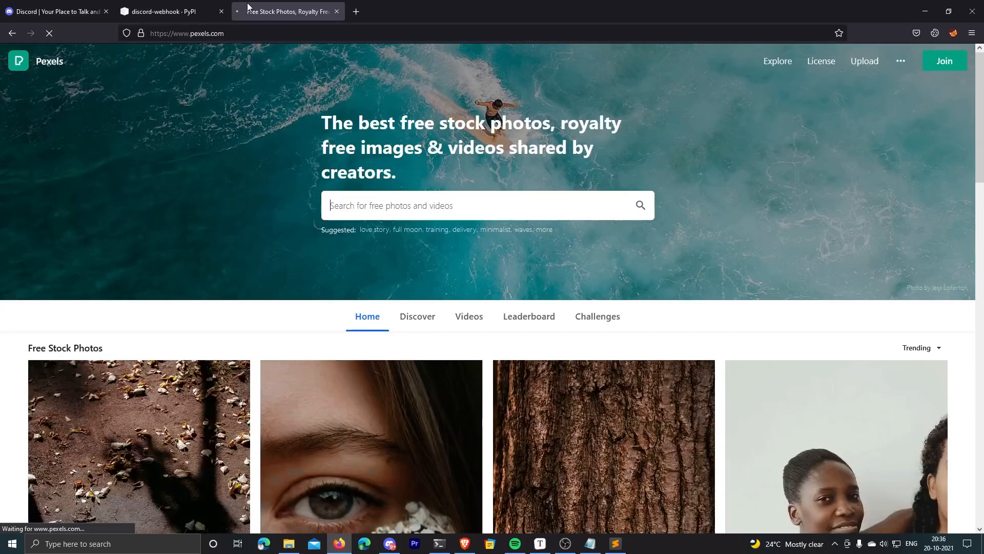
pyautogui.scroll(-3)
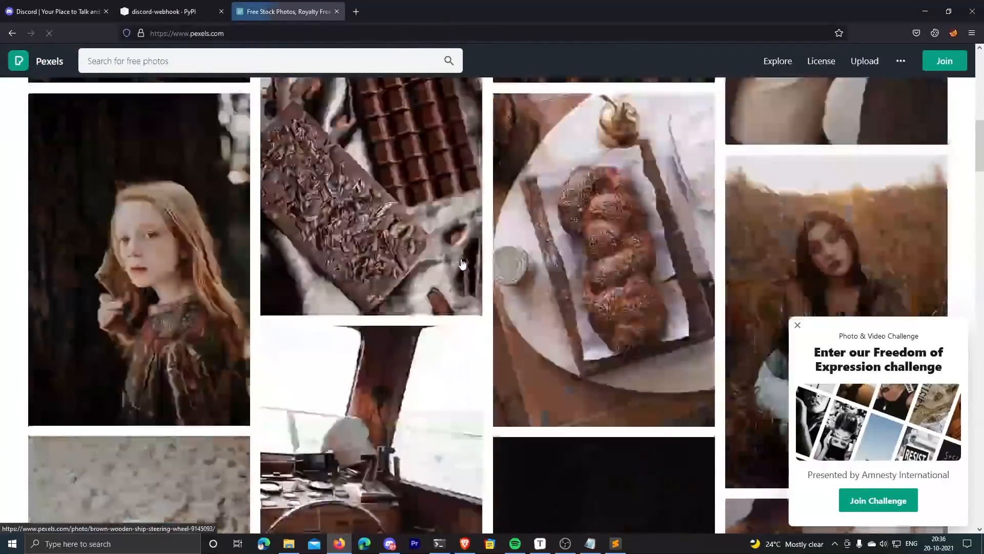
pyautogui.write('cute puppy')
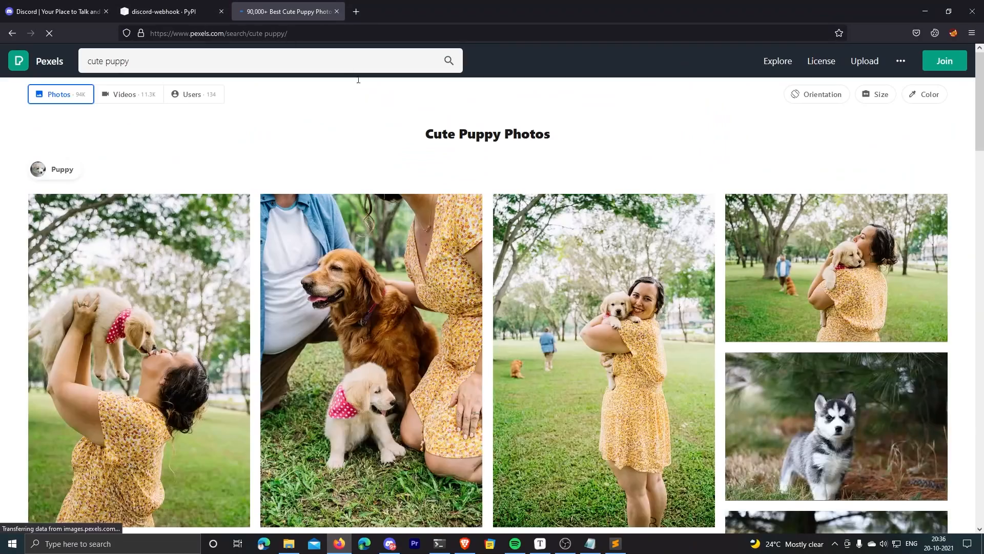
pyautogui.click(836, 426)
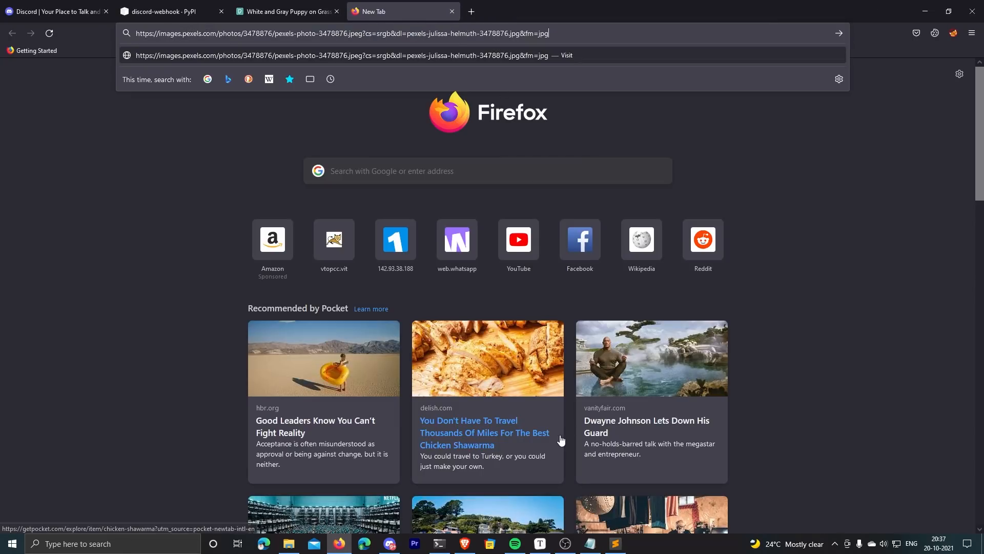
# Add embed.set_image(url=...) with the Pexels husky photo URL and run the script again.
pyautogui.click(615, 547)
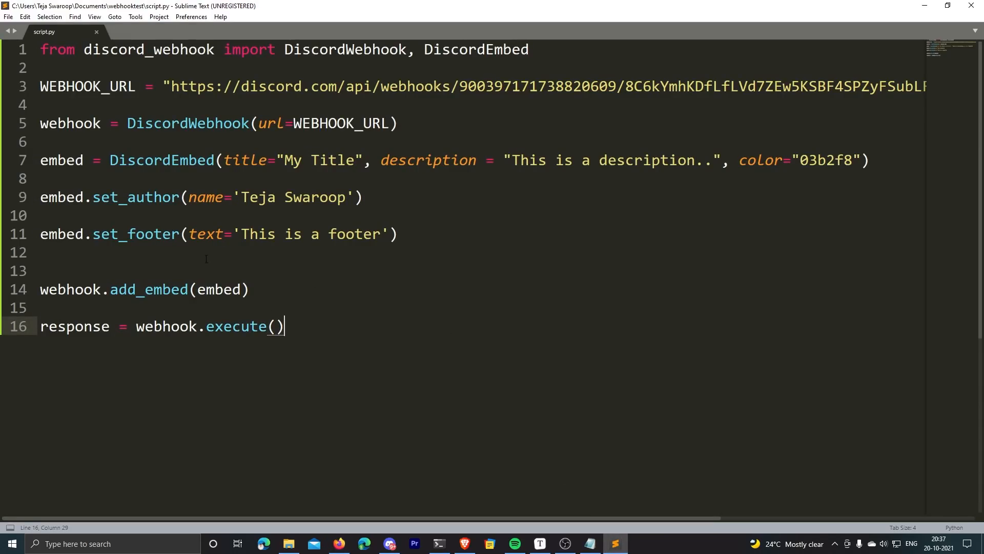
pyautogui.write('embed.set_im')
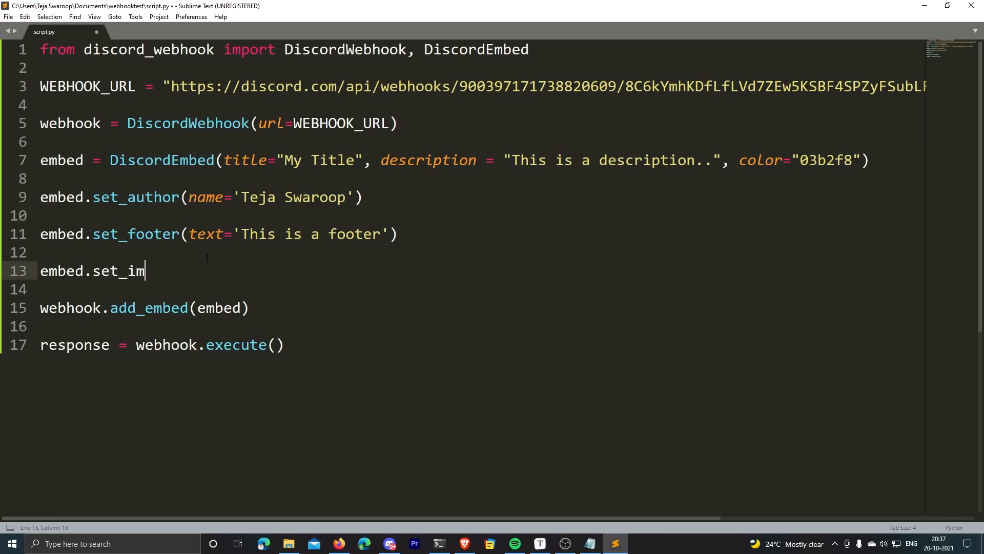
pyautogui.write('age()')
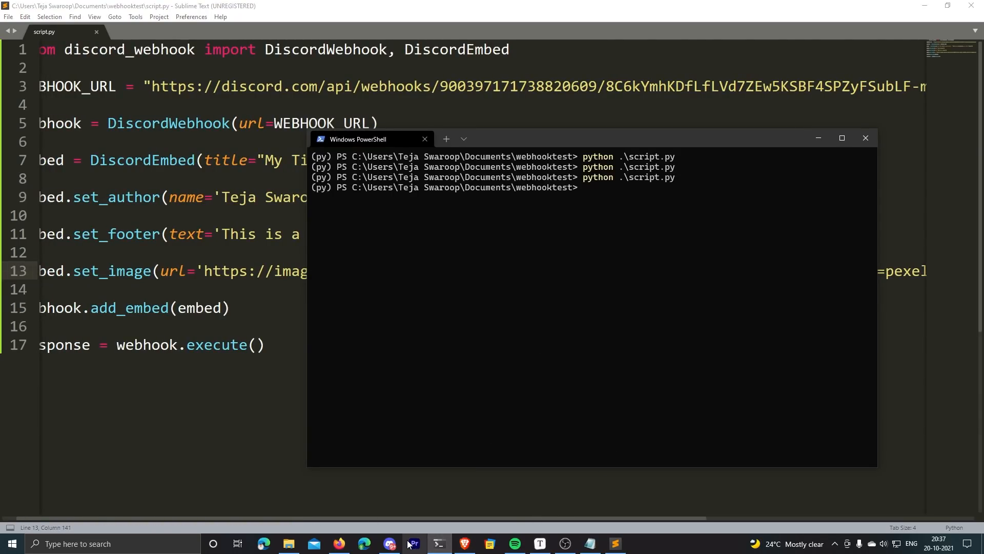
# Switch to Discord to see the embed now showing the husky puppy image in #general.
pyautogui.click(390, 544)
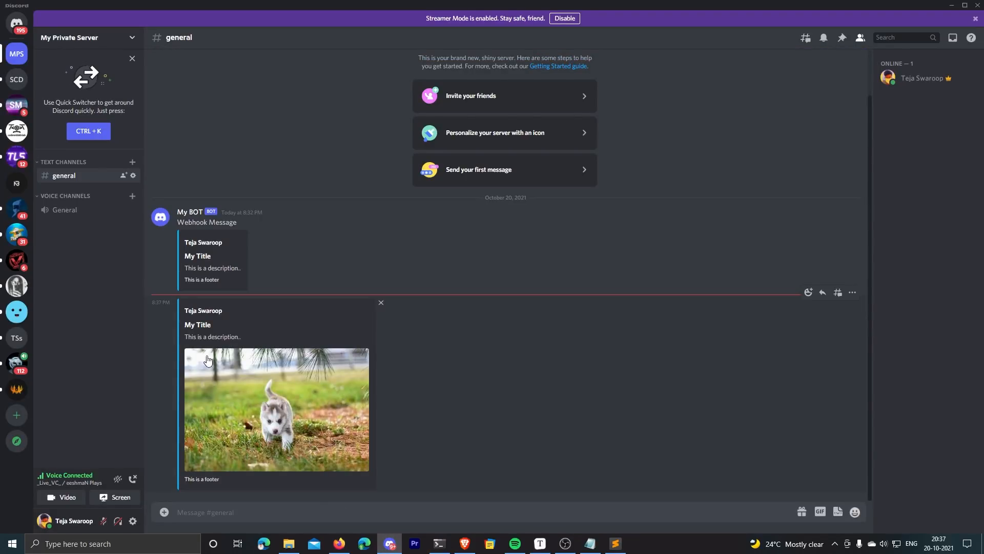
pyautogui.moveTo(233, 368)
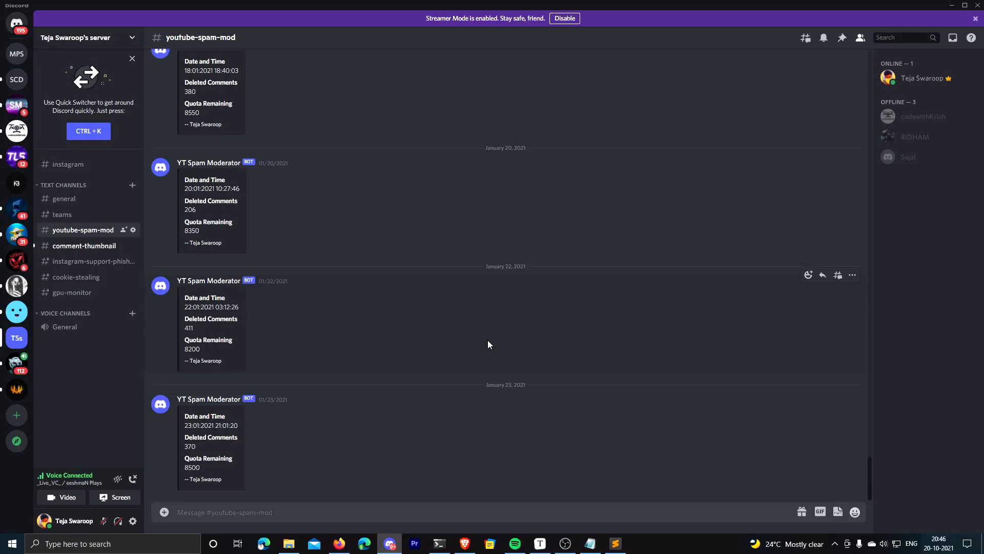
pyautogui.click(225, 511)
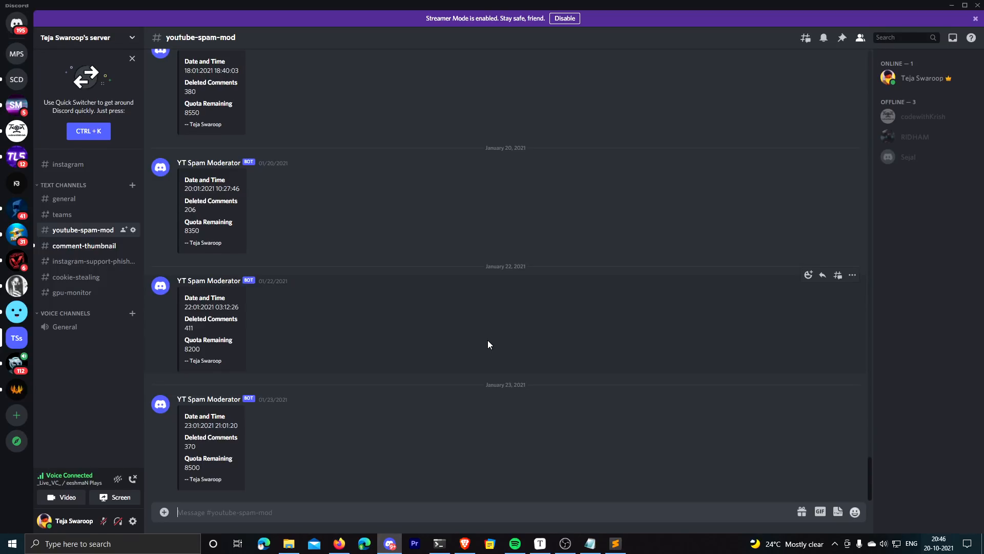